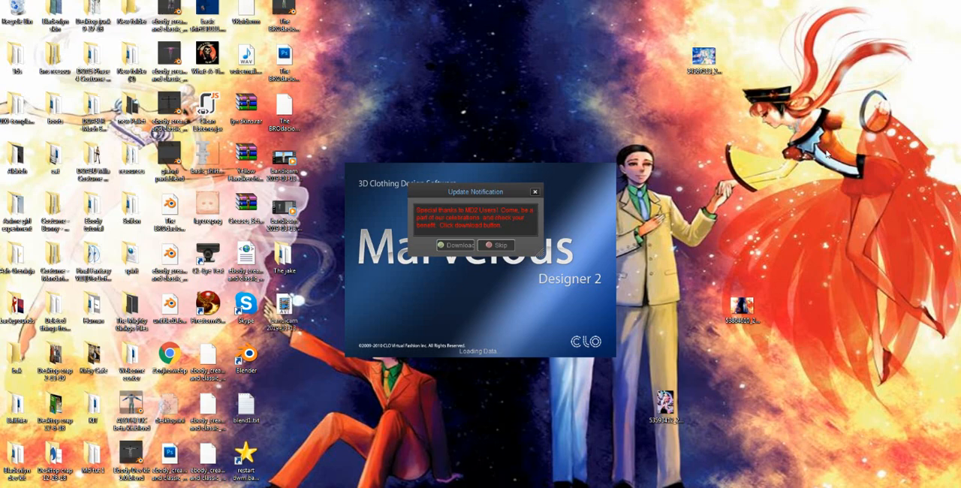
{"action": "mouse_move", "coordinate": [511, 96]}
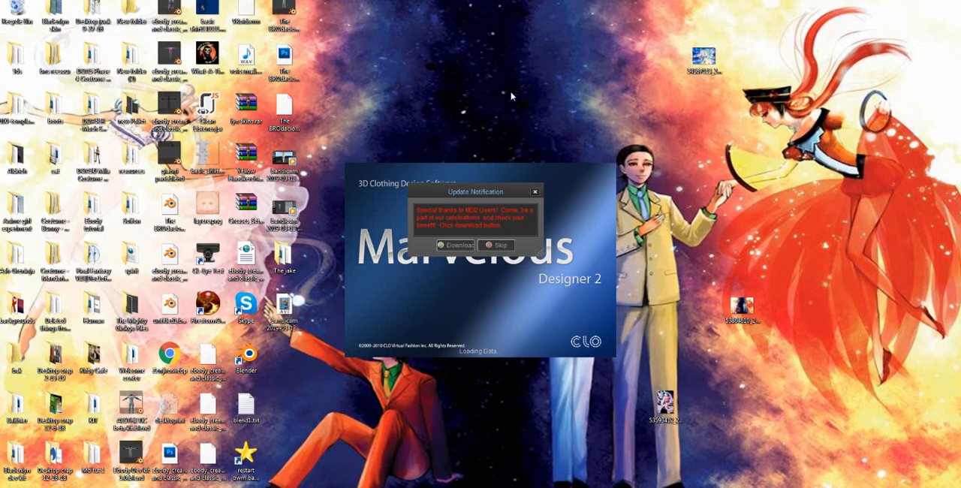
{"action": "mouse_move", "coordinate": [501, 201]}
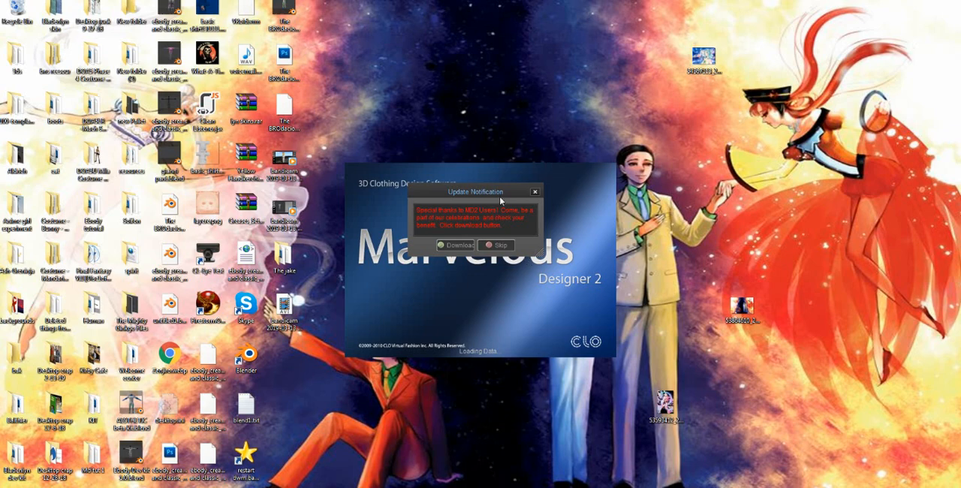
{"action": "mouse_move", "coordinate": [495, 246]}
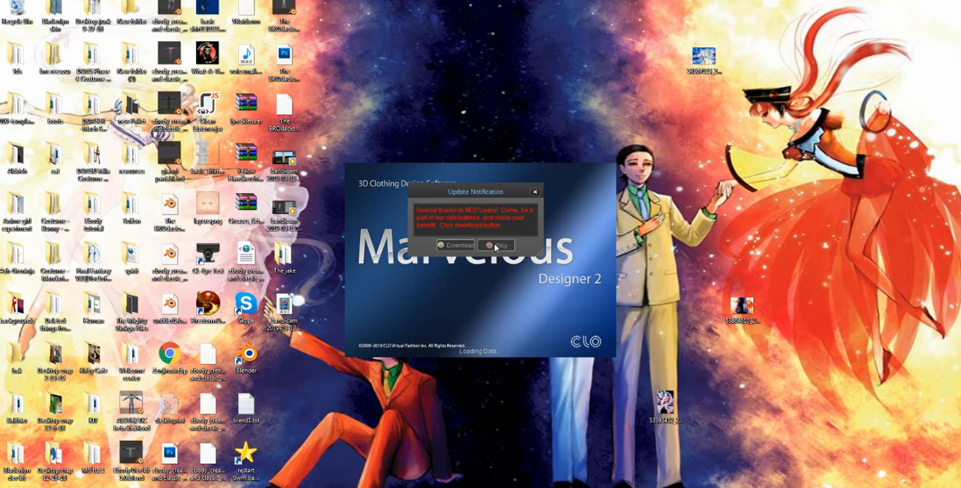
- Skip the Update Notification popup on the splash screen
{"action": "left_click", "coordinate": [495, 245]}
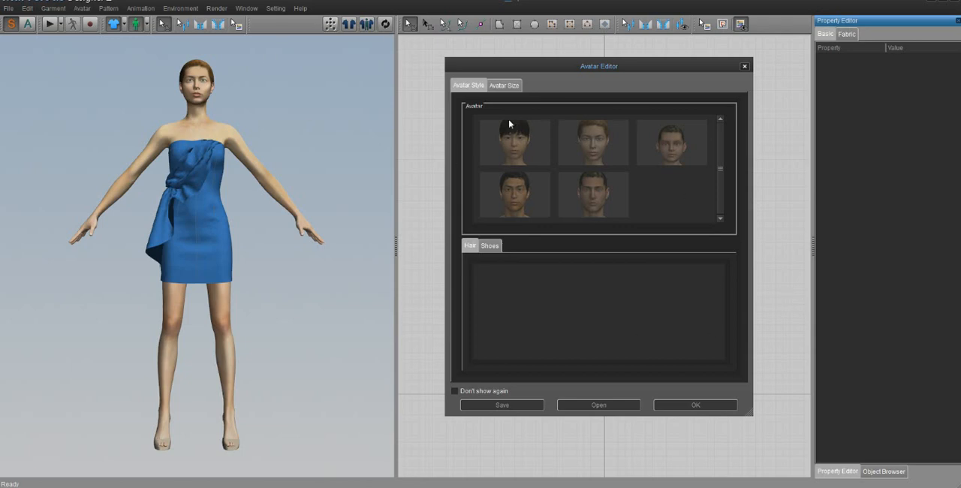
{"action": "mouse_move", "coordinate": [229, 93]}
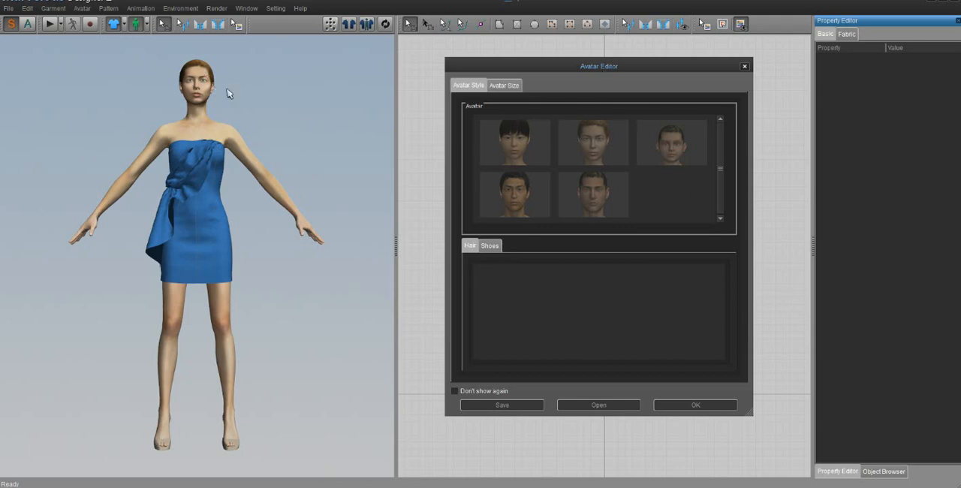
{"action": "mouse_move", "coordinate": [686, 90]}
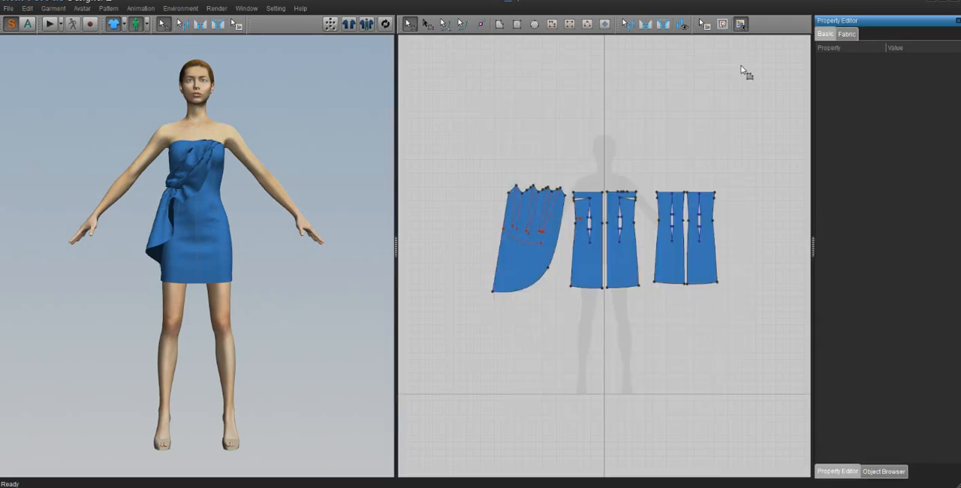
{"action": "mouse_move", "coordinate": [89, 71]}
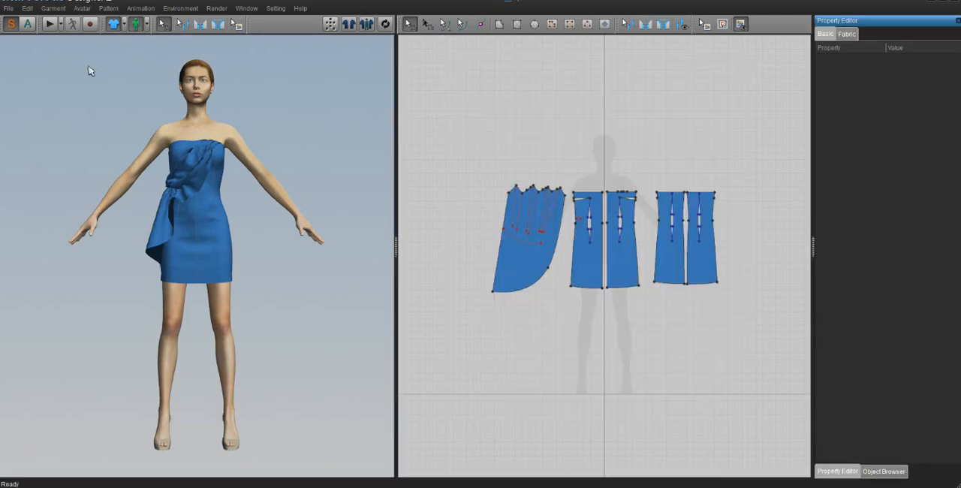
- Start a new garment to remove the default blue dress and its patterns
{"action": "left_click", "coordinate": [9, 8]}
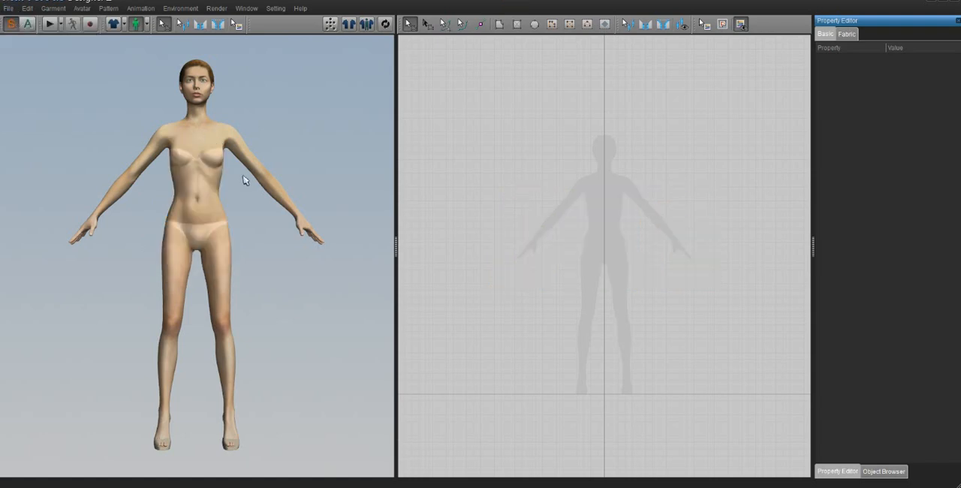
{"action": "mouse_move", "coordinate": [167, 89]}
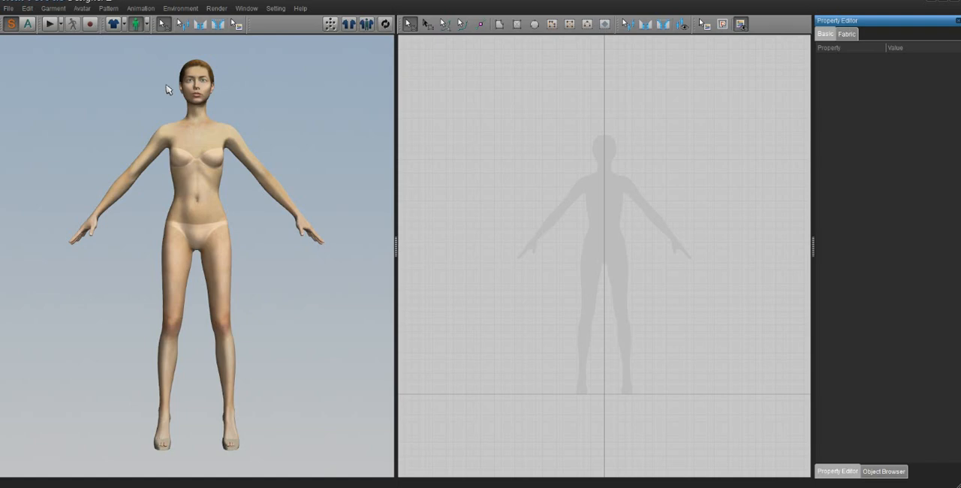
{"action": "mouse_move", "coordinate": [190, 120]}
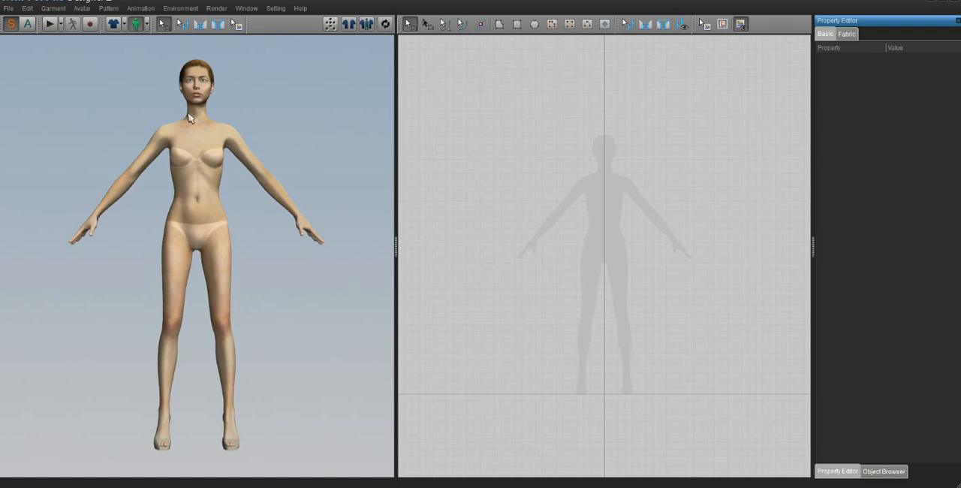
{"action": "mouse_move", "coordinate": [150, 235]}
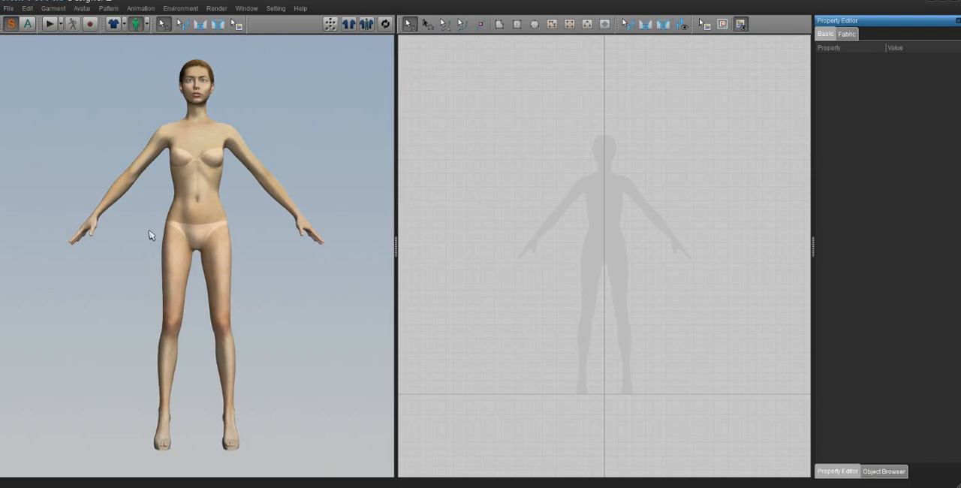
{"action": "mouse_move", "coordinate": [535, 133]}
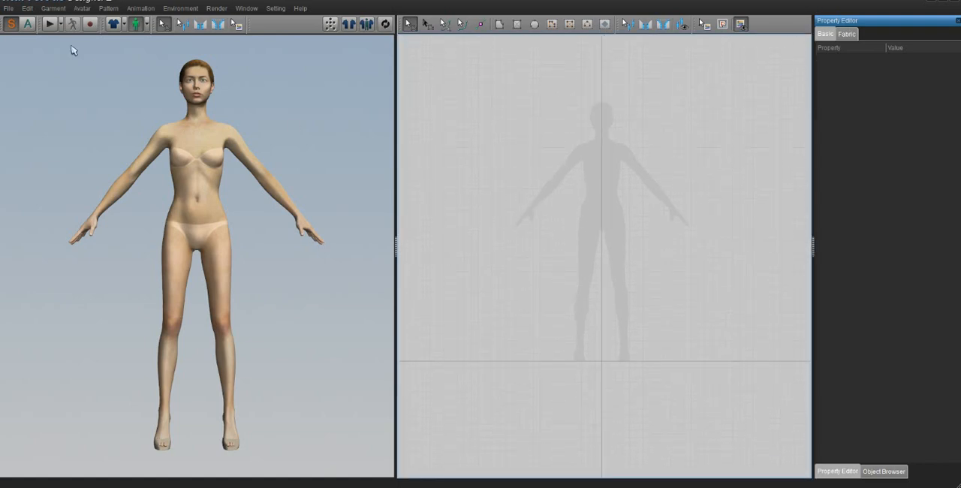
- Load dummy.obj from The jake folder as the avatar, with unit set to m
{"action": "left_click", "coordinate": [8, 8]}
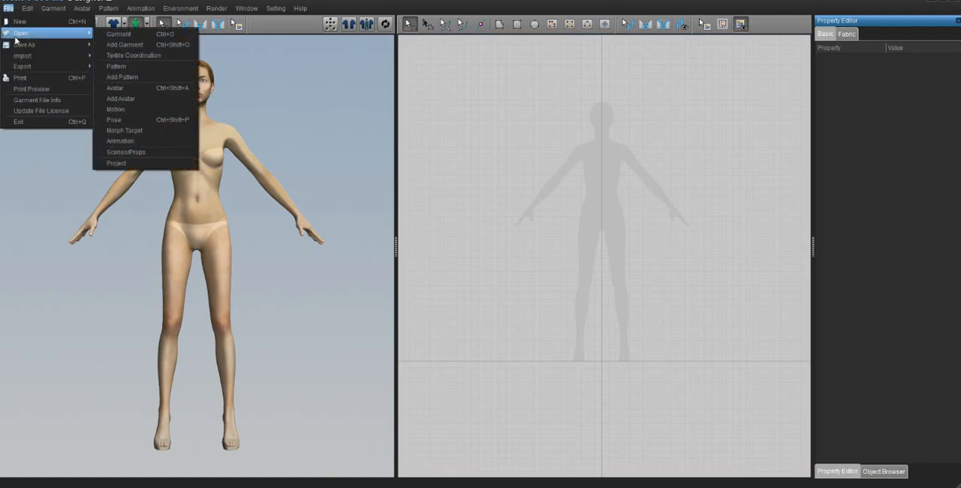
{"action": "mouse_move", "coordinate": [131, 88]}
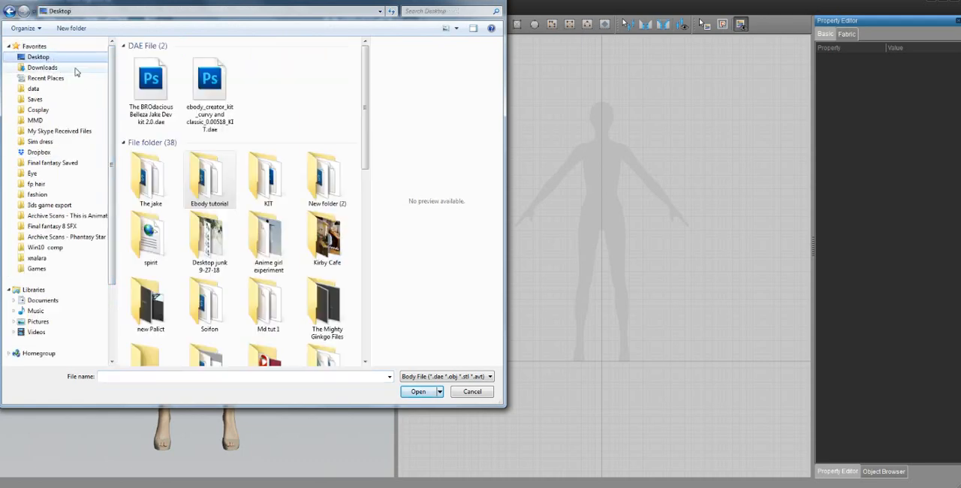
{"action": "double_click", "coordinate": [150, 177]}
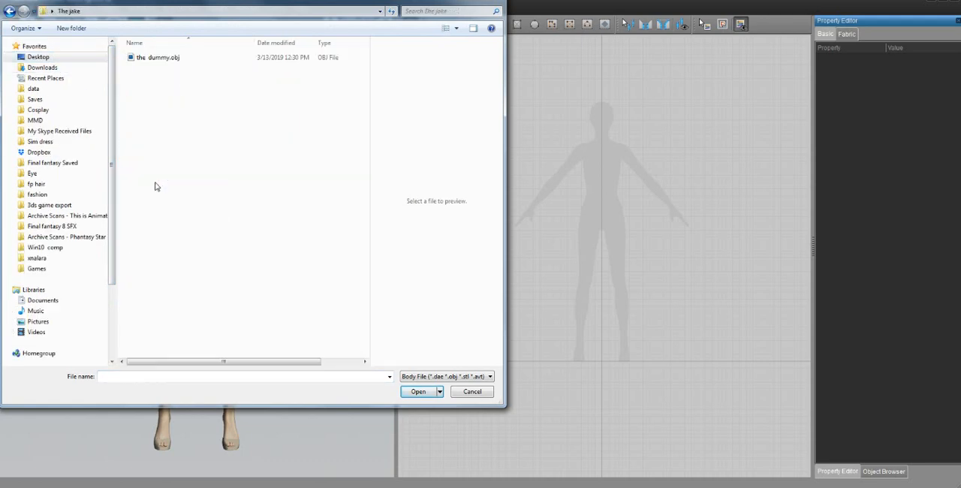
{"action": "left_click", "coordinate": [158, 57]}
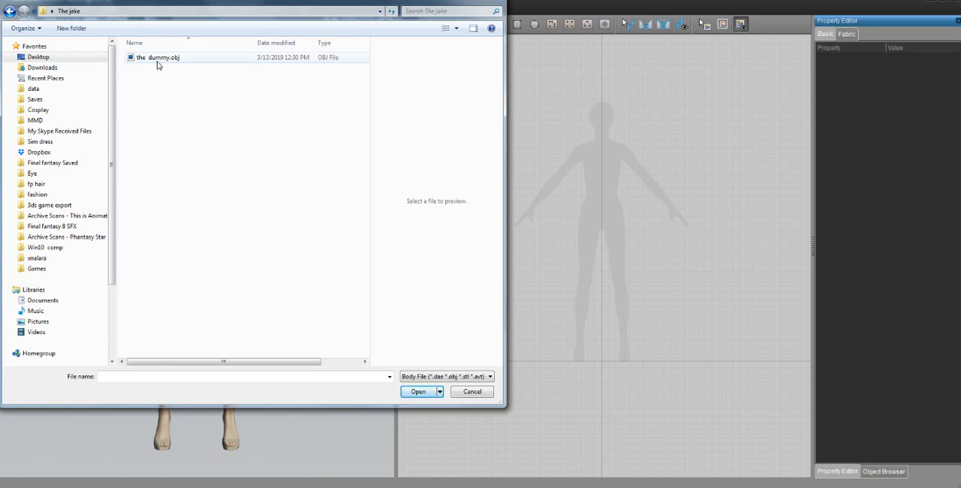
{"action": "left_click", "coordinate": [418, 391]}
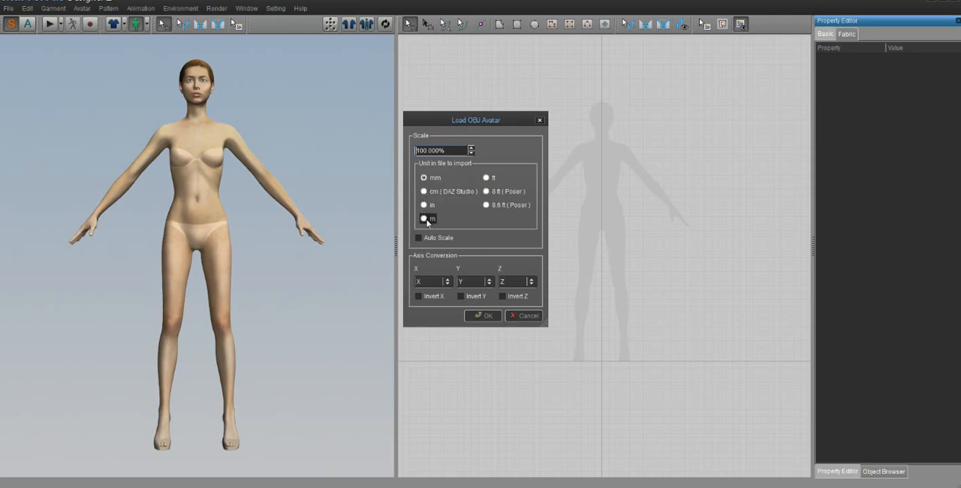
{"action": "left_click", "coordinate": [424, 217]}
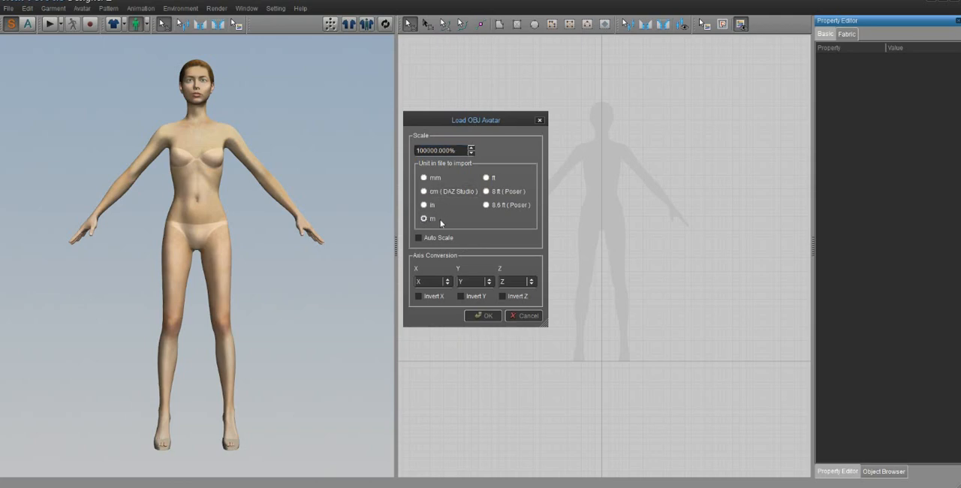
{"action": "left_click", "coordinate": [483, 316]}
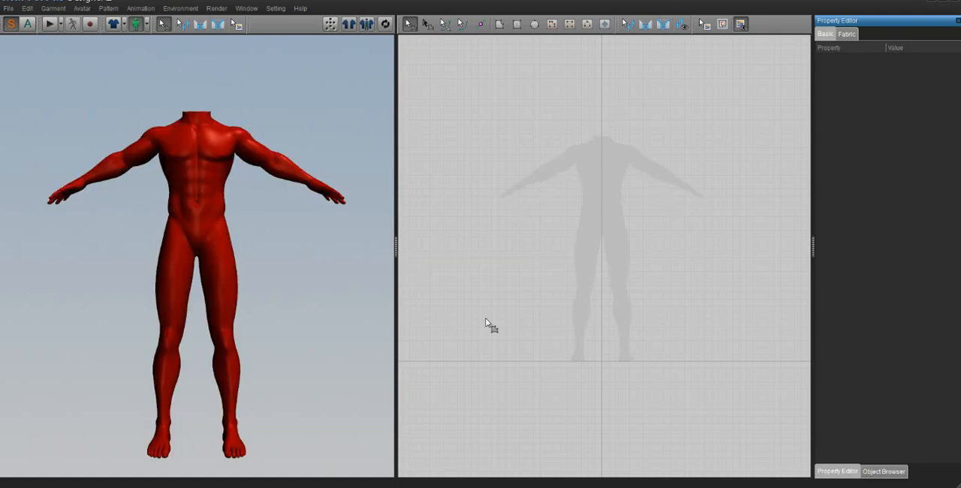
{"action": "mouse_move", "coordinate": [690, 199]}
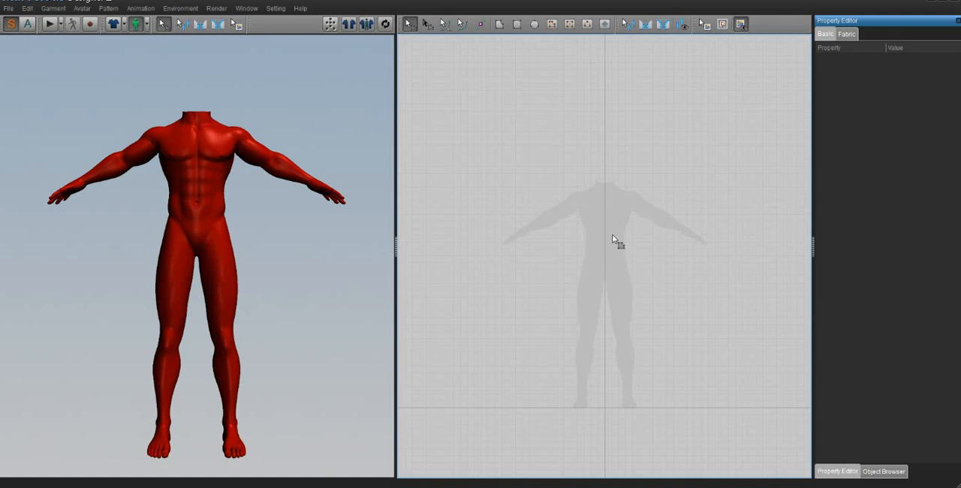
{"action": "mouse_move", "coordinate": [464, 247]}
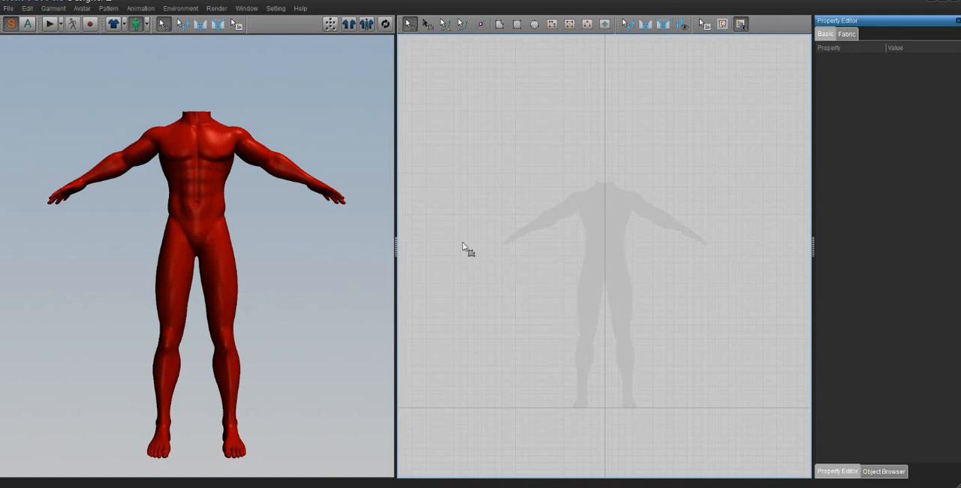
{"action": "mouse_move", "coordinate": [688, 250]}
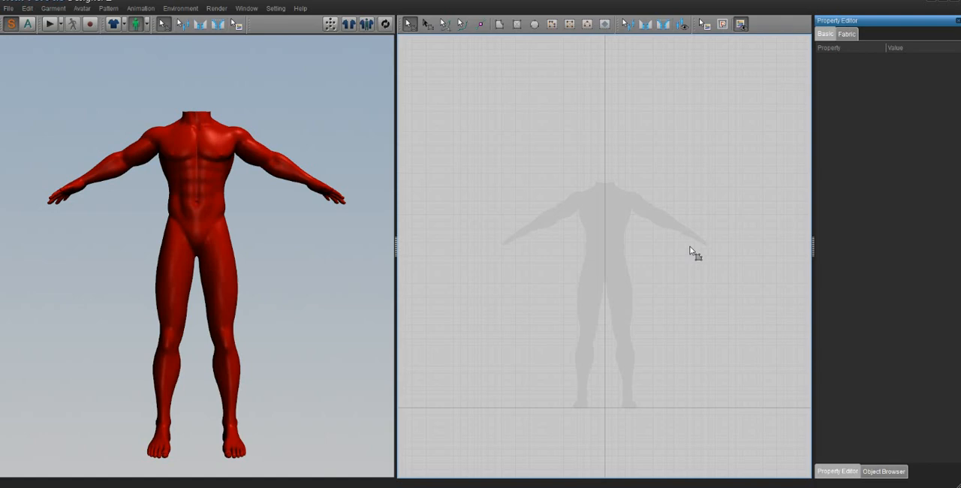
{"action": "mouse_move", "coordinate": [504, 291]}
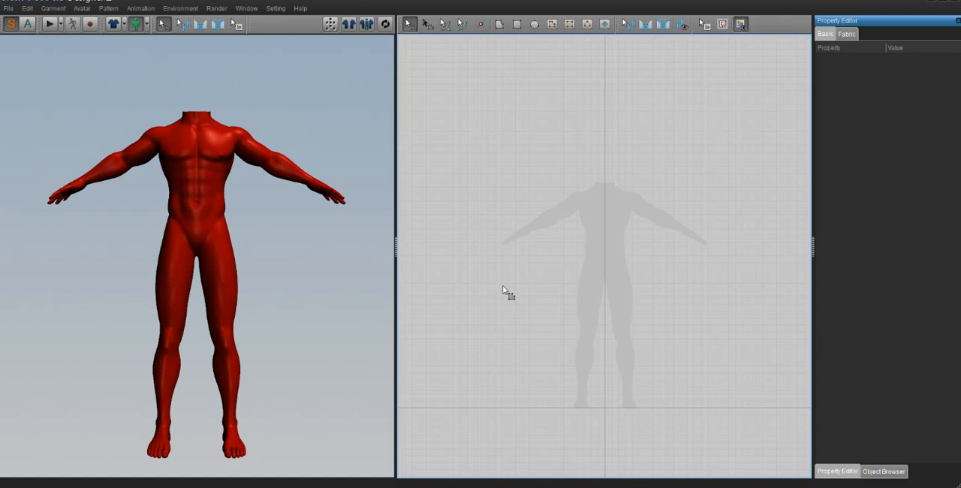
{"action": "mouse_move", "coordinate": [11, 19]}
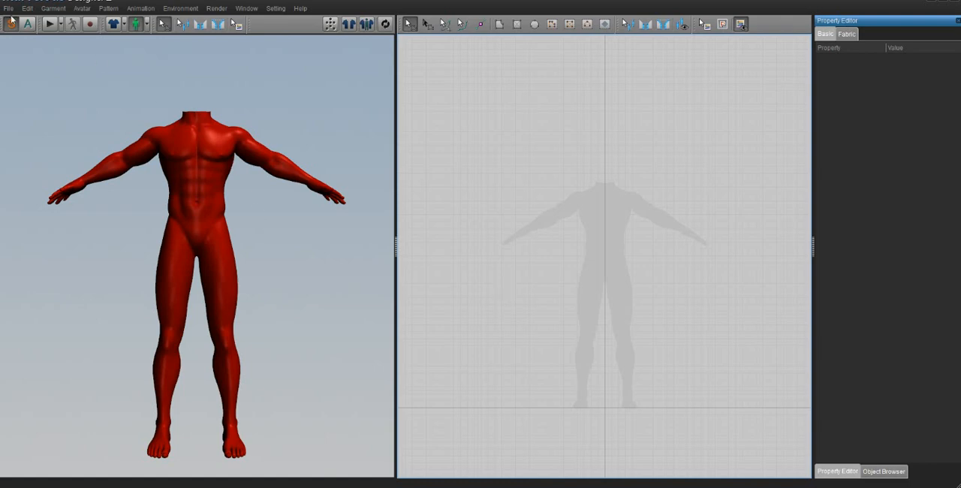
{"action": "left_click", "coordinate": [8, 8]}
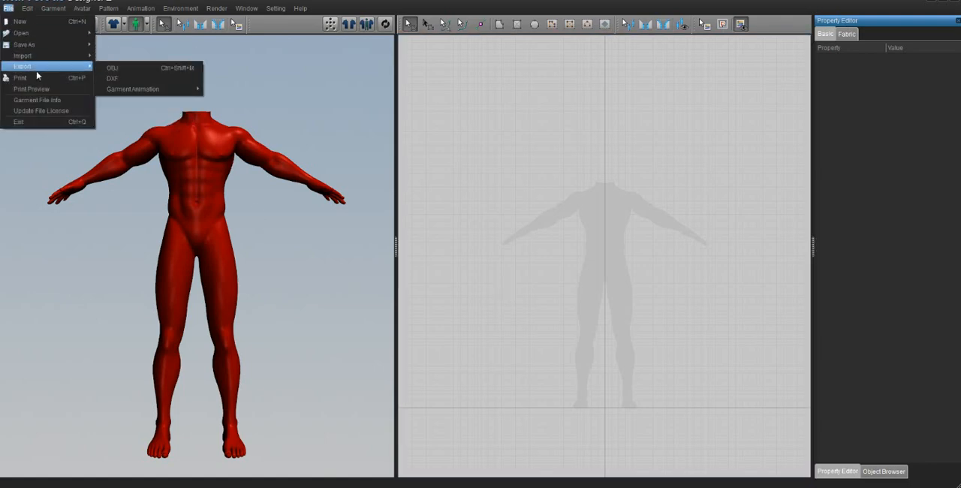
{"action": "mouse_move", "coordinate": [24, 45]}
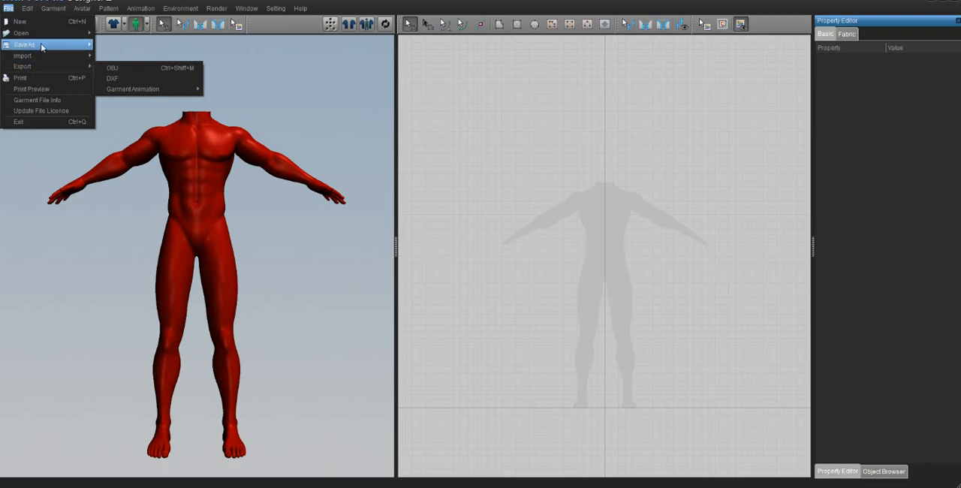
{"action": "mouse_move", "coordinate": [20, 77]}
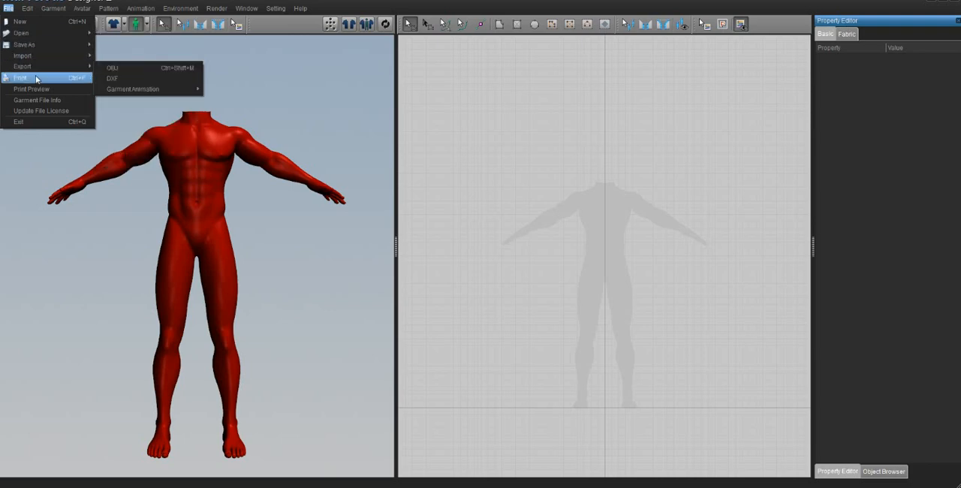
{"action": "mouse_move", "coordinate": [23, 66]}
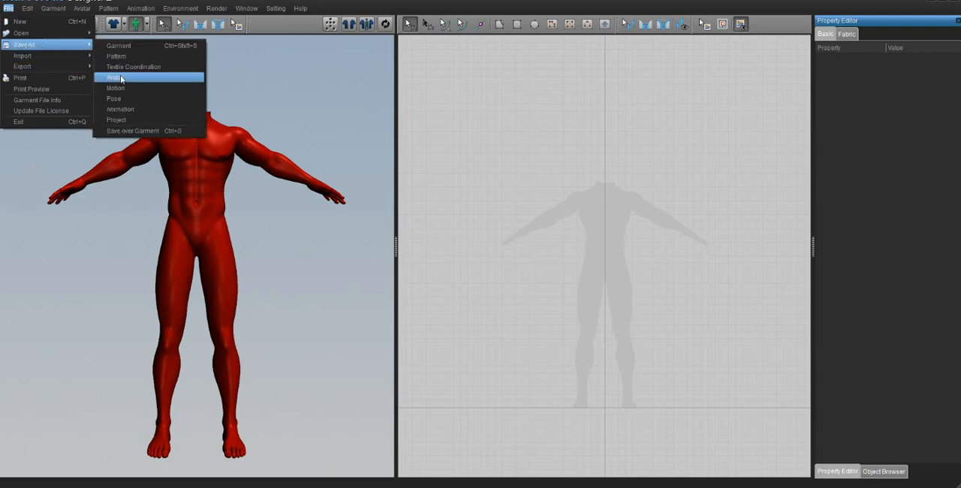
{"action": "left_click", "coordinate": [111, 77]}
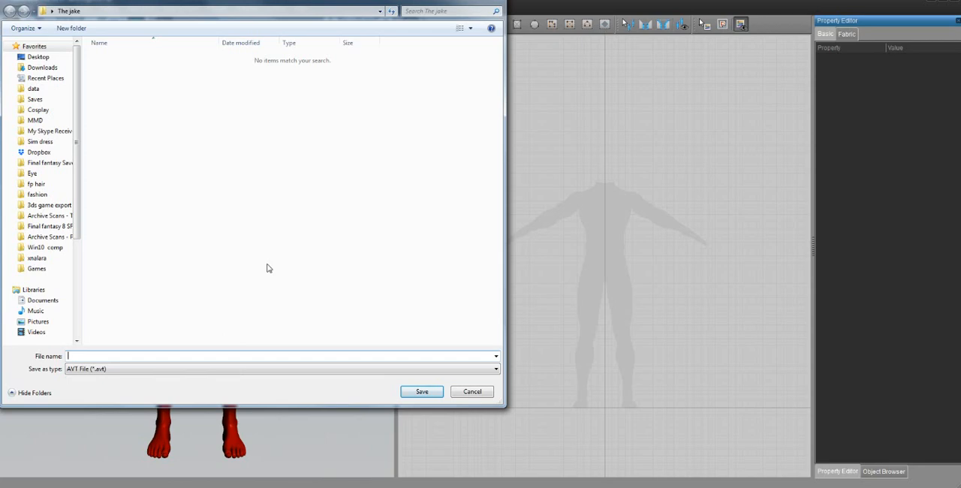
{"action": "type", "text": "Jacke"}
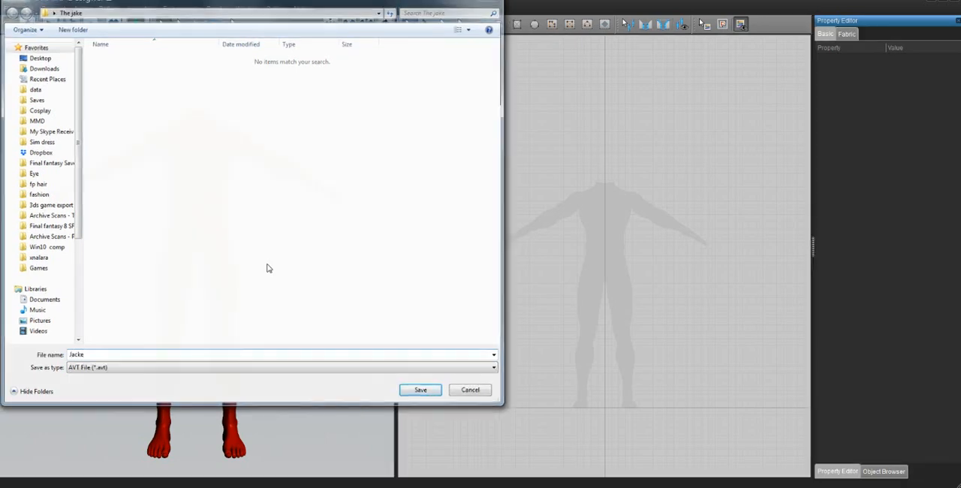
{"action": "left_click", "coordinate": [420, 389]}
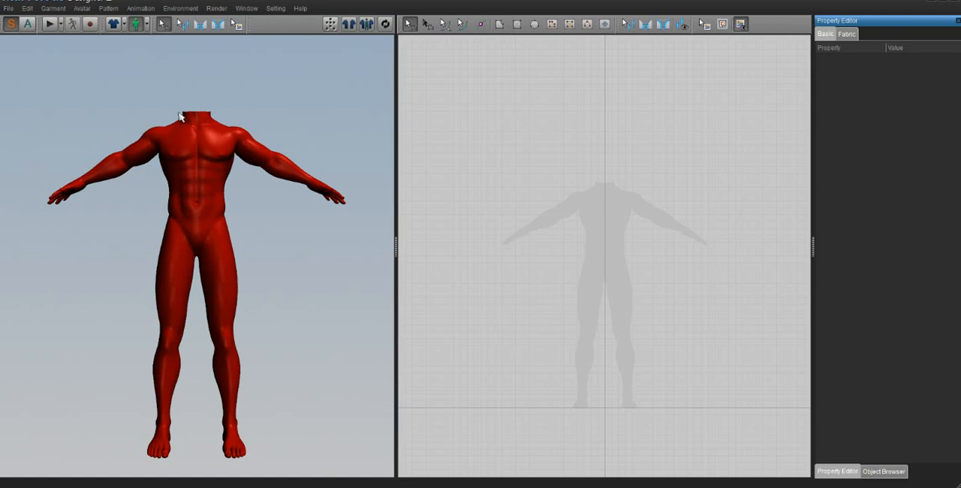
{"action": "mouse_move", "coordinate": [644, 285]}
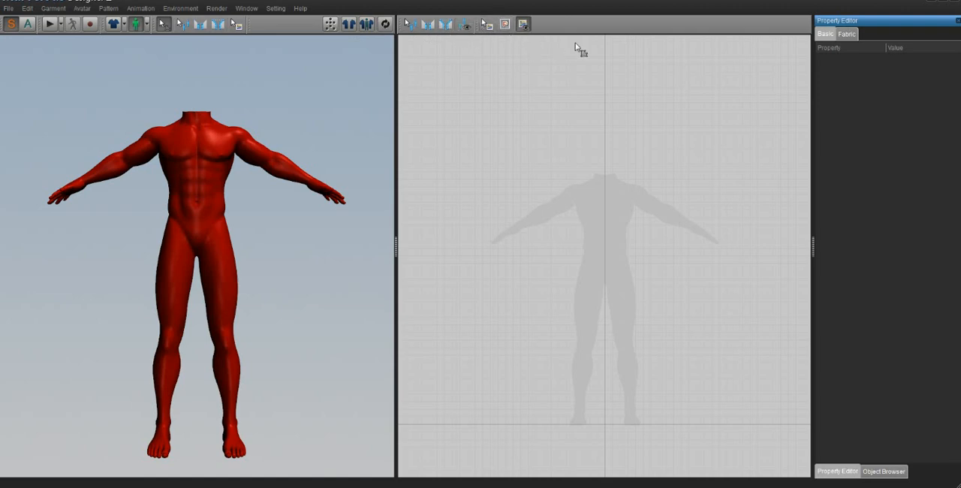
{"action": "mouse_move", "coordinate": [719, 28]}
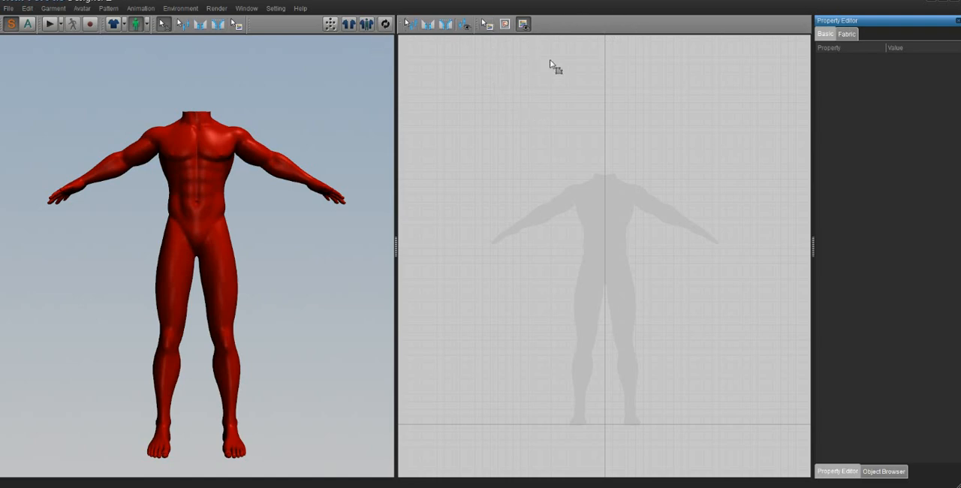
{"action": "mouse_move", "coordinate": [581, 47]}
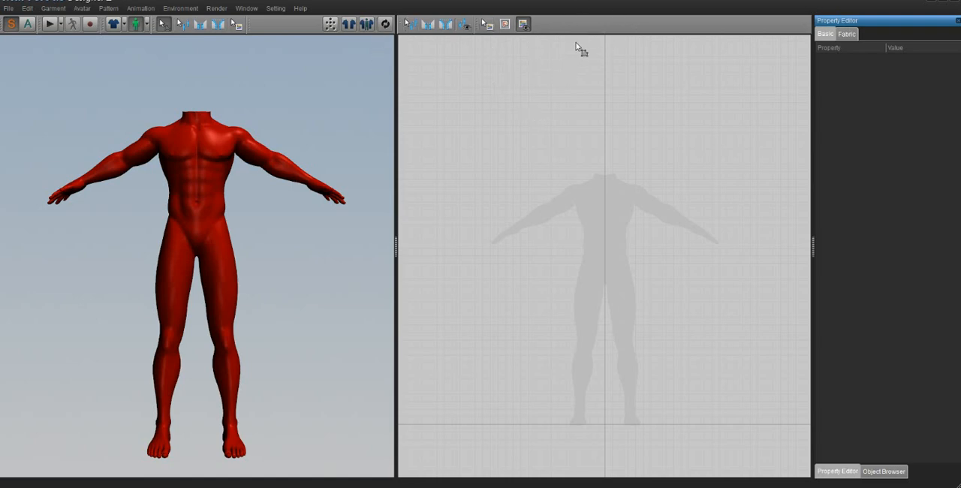
{"action": "mouse_move", "coordinate": [589, 28]}
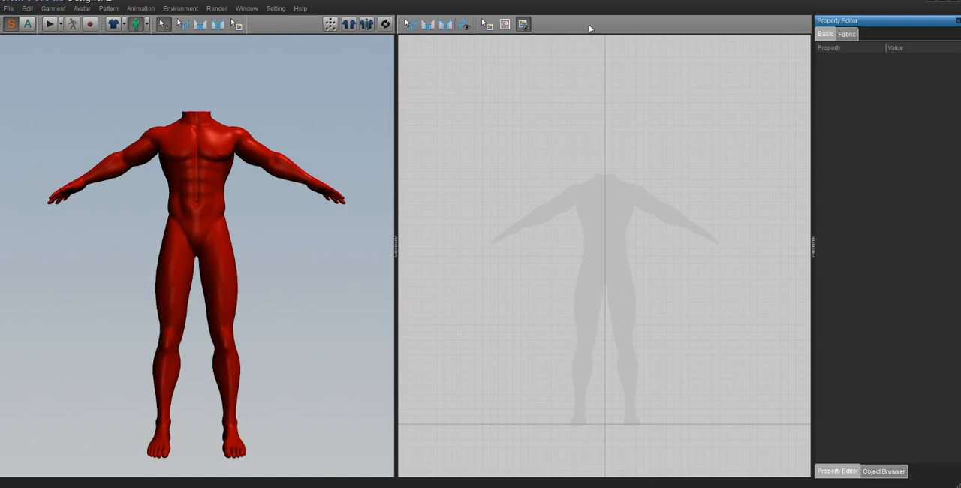
- Enable the 2D Pattern Toolbar from the pattern window's toolbar list
{"action": "right_click", "coordinate": [589, 28]}
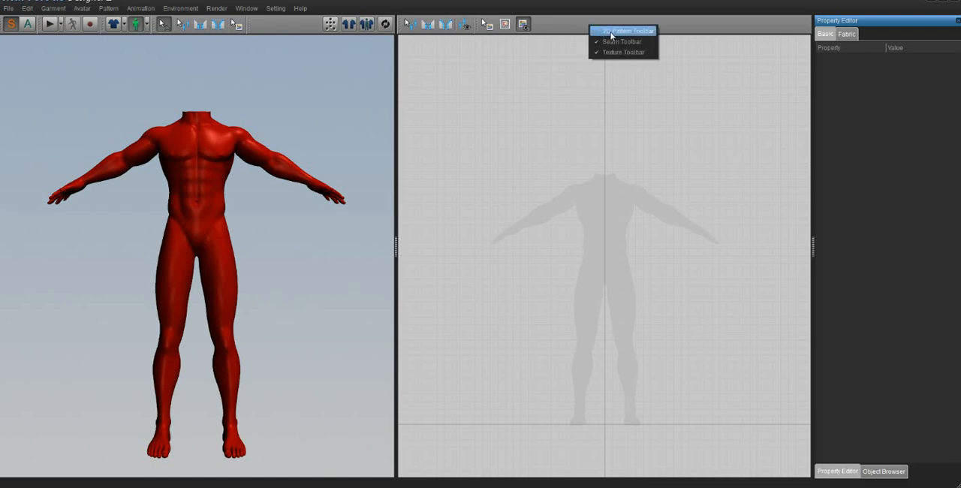
{"action": "mouse_move", "coordinate": [629, 38]}
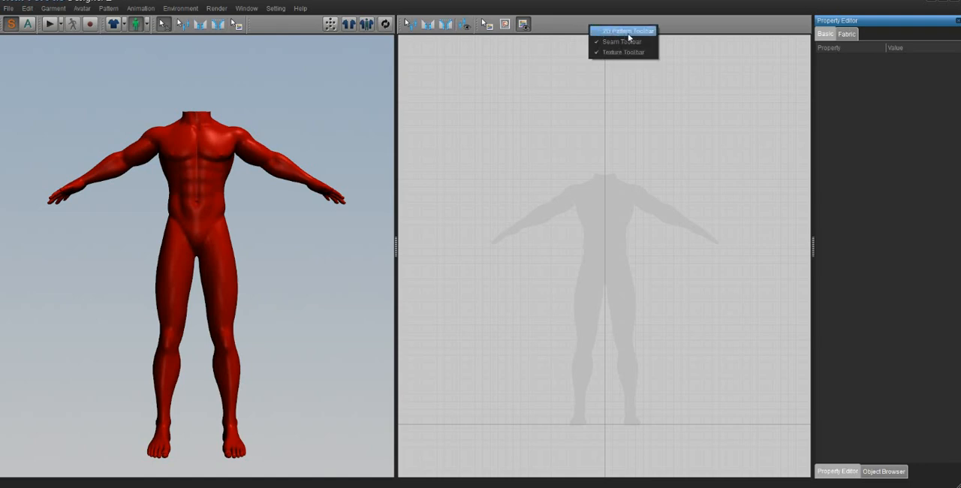
{"action": "left_click", "coordinate": [622, 30]}
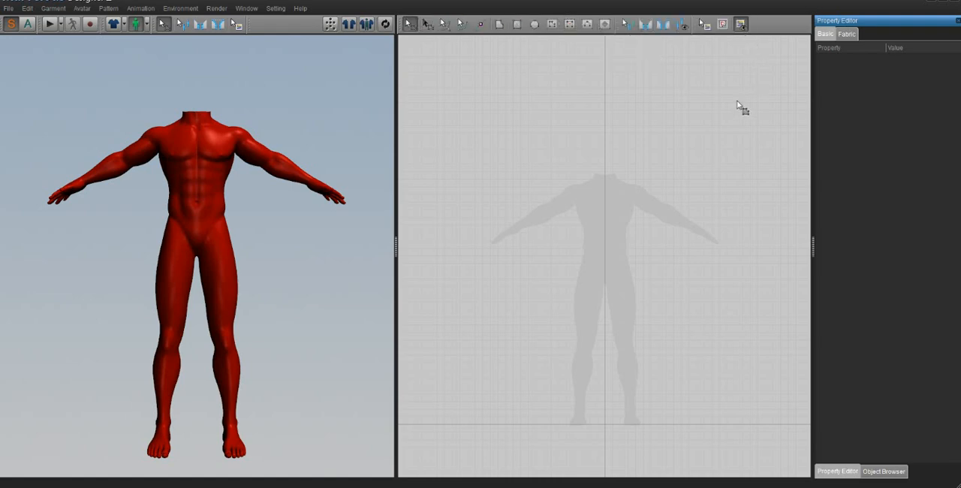
{"action": "mouse_move", "coordinate": [493, 188]}
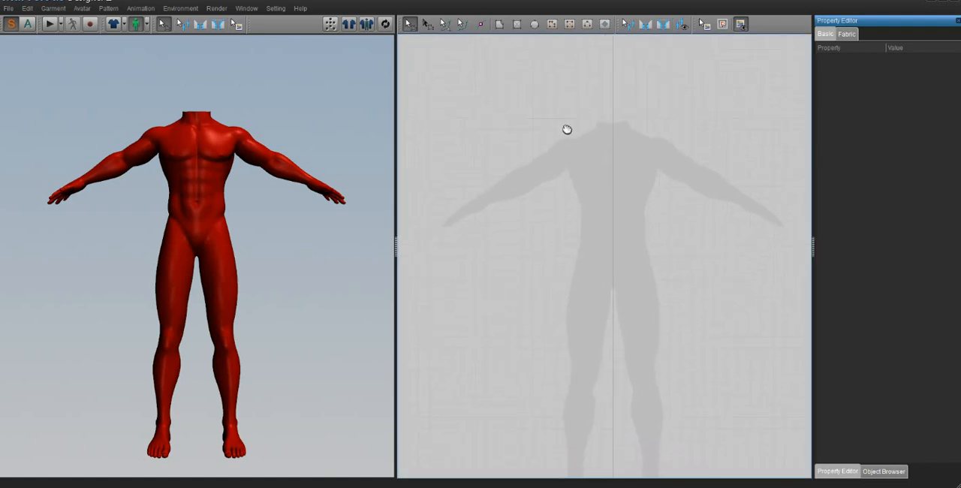
{"action": "mouse_move", "coordinate": [404, 249]}
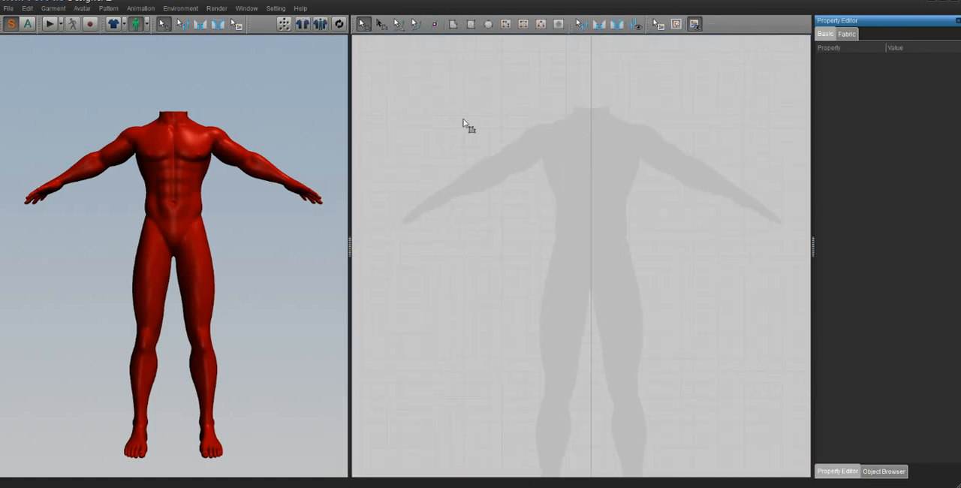
{"action": "mouse_move", "coordinate": [453, 69]}
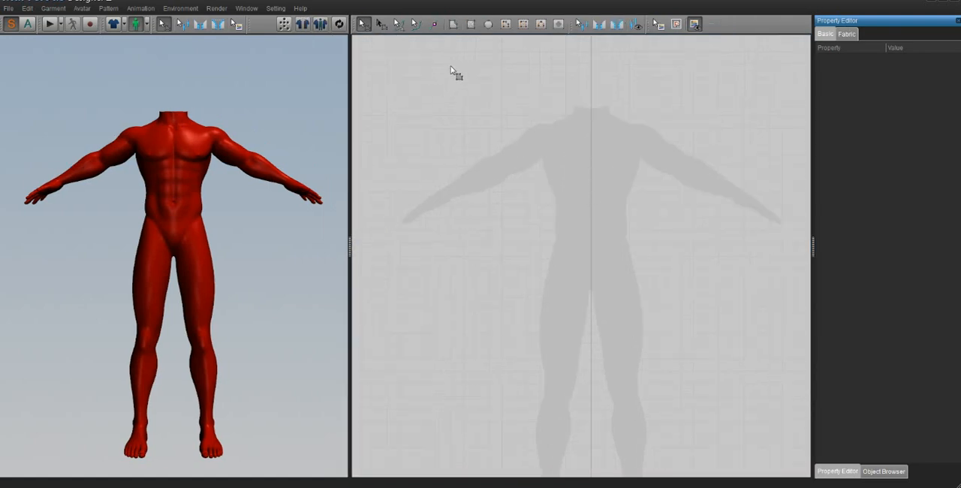
{"action": "mouse_move", "coordinate": [469, 24]}
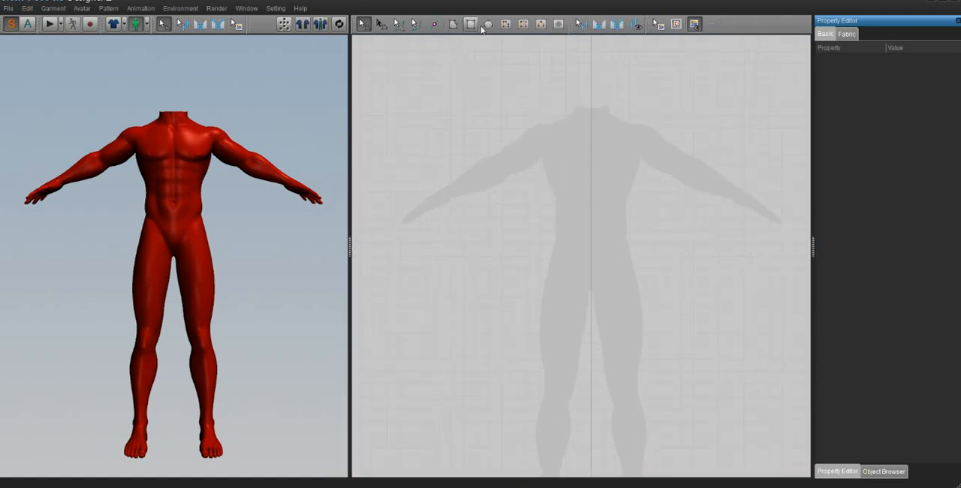
- Draw trial polygons with Create Polygon, then delete them
{"action": "left_click", "coordinate": [504, 24]}
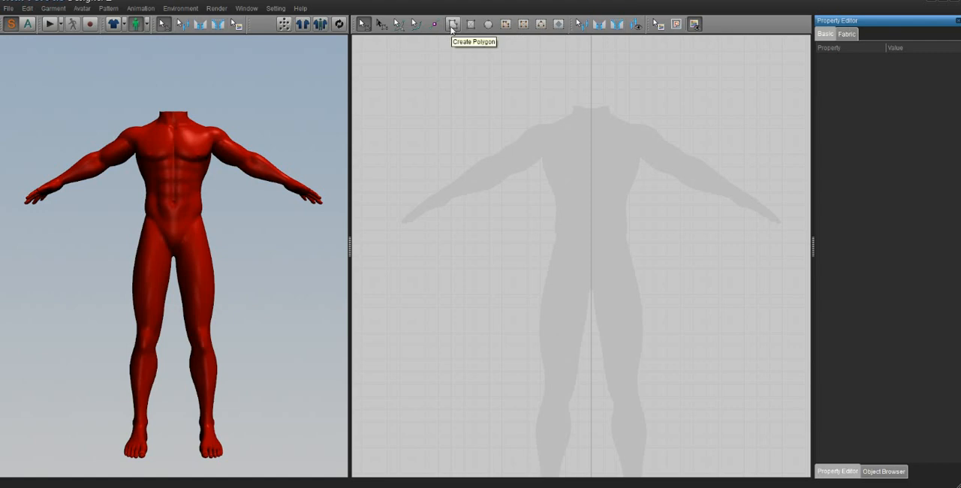
{"action": "mouse_move", "coordinate": [470, 24]}
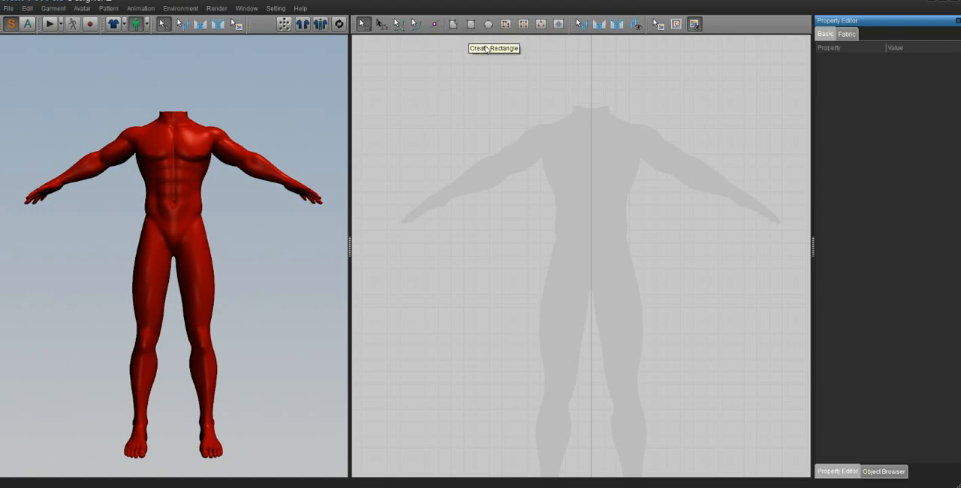
{"action": "mouse_move", "coordinate": [488, 24]}
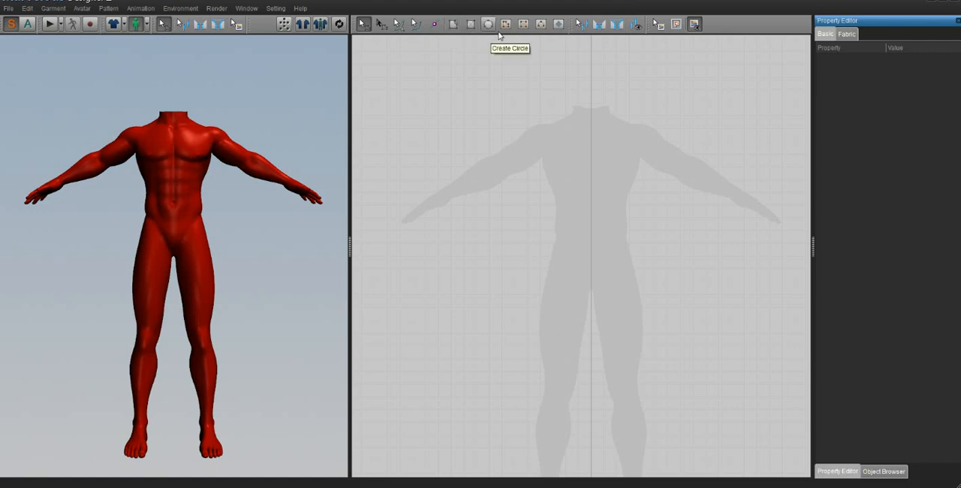
{"action": "mouse_move", "coordinate": [540, 24]}
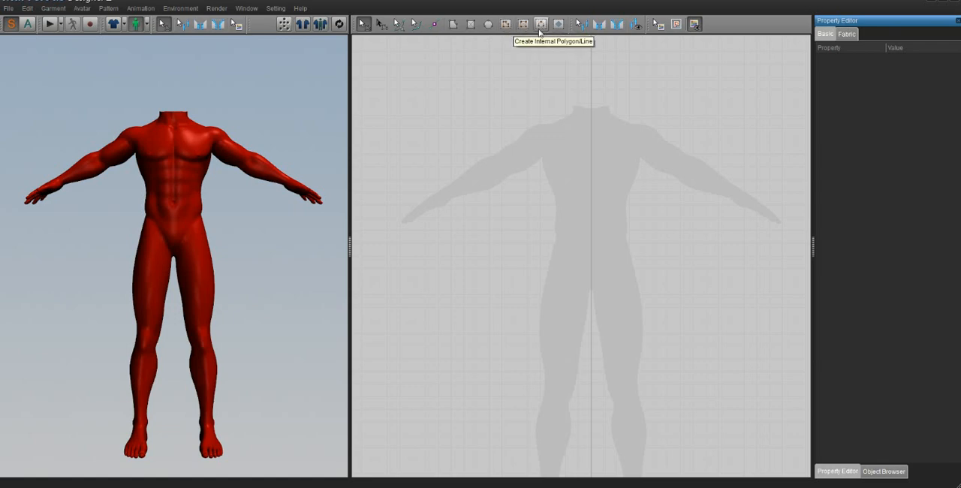
{"action": "mouse_move", "coordinate": [558, 24]}
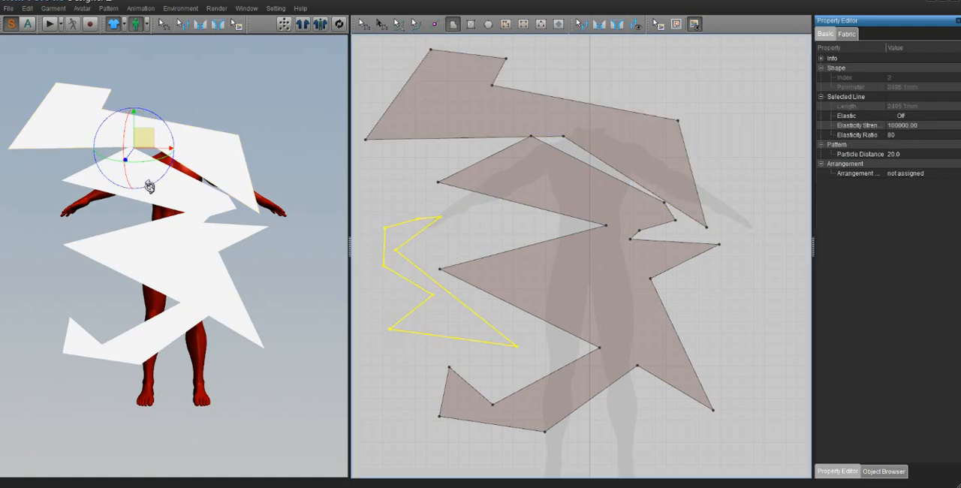
{"action": "left_click", "coordinate": [339, 24]}
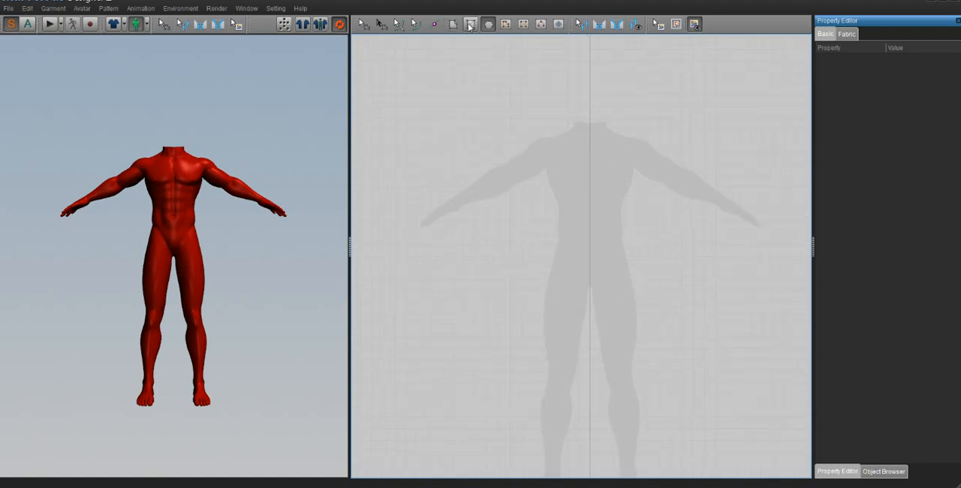
- Draw a rectangle spanning the avatar silhouette from torso down to thighs
{"action": "left_click_drag", "start_coordinate": [488, 156], "coordinate": [735, 386]}
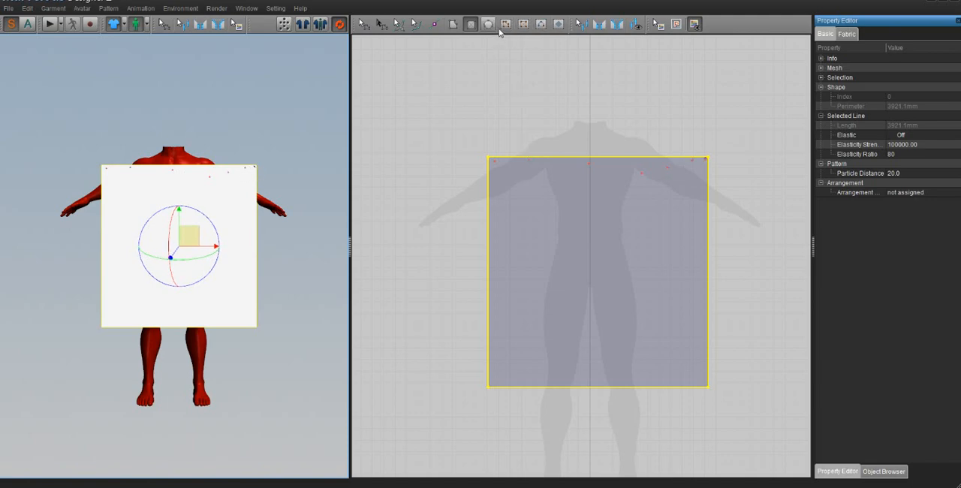
{"action": "mouse_move", "coordinate": [505, 24]}
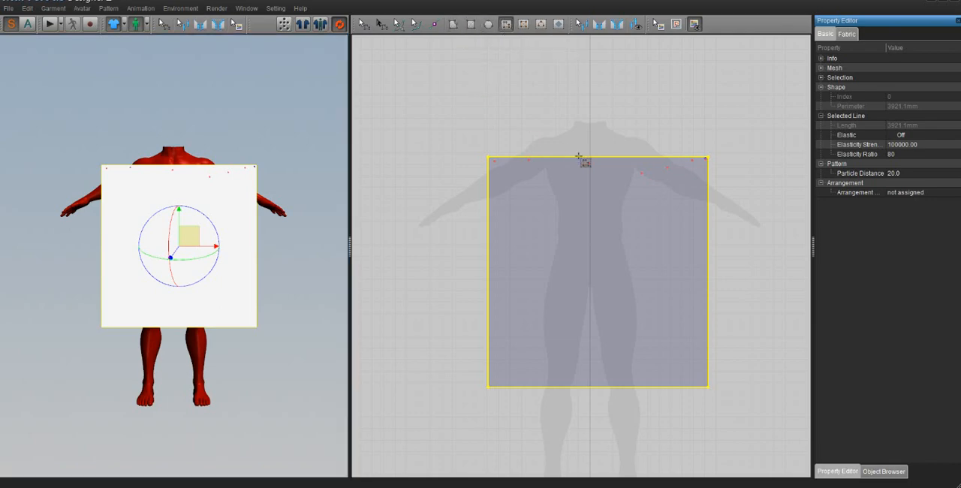
{"action": "mouse_move", "coordinate": [501, 196]}
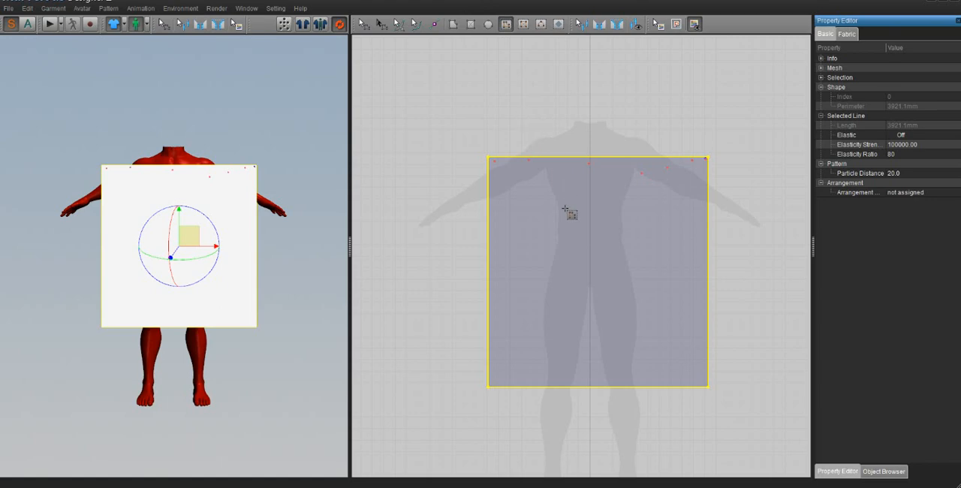
{"action": "mouse_move", "coordinate": [487, 217]}
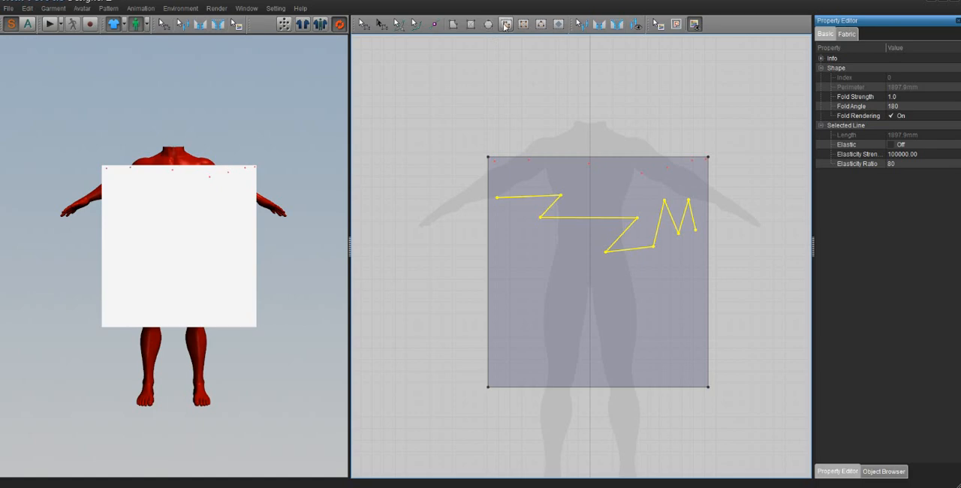
{"action": "mouse_move", "coordinate": [503, 279]}
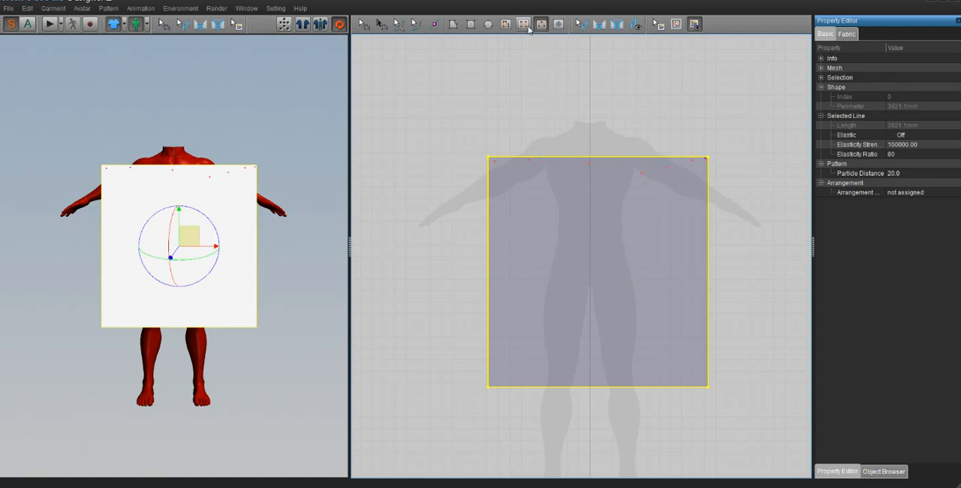
{"action": "mouse_move", "coordinate": [523, 24]}
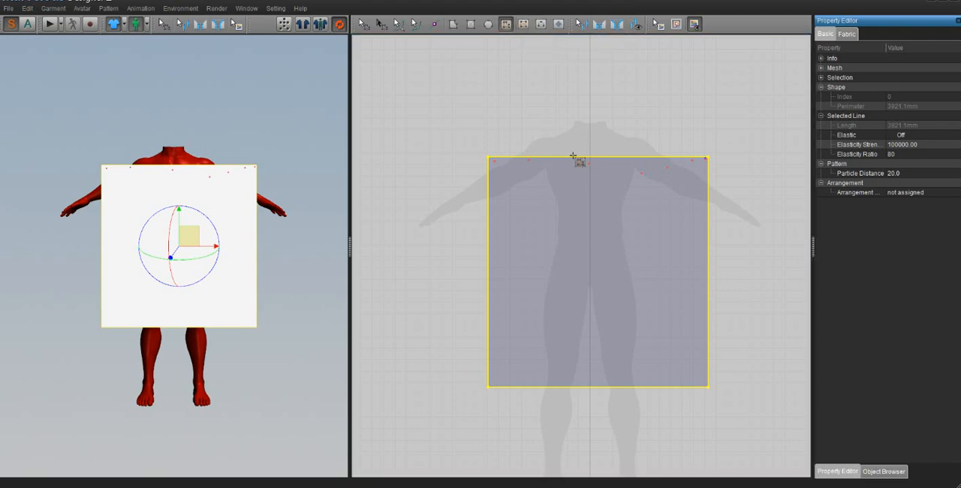
- Draw a vertical internal line from the rectangle's top edge to its bottom edge
{"action": "left_click_drag", "start_coordinate": [571, 156], "coordinate": [571, 372]}
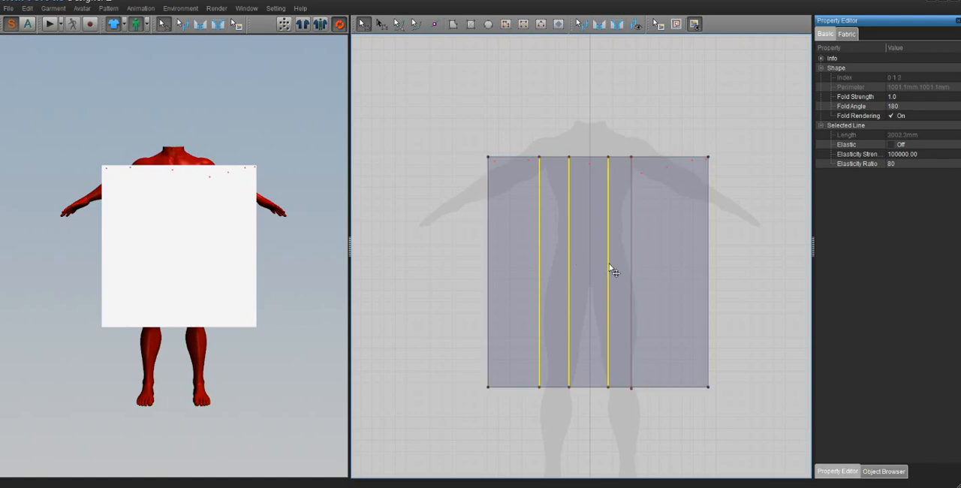
- Select the four vertical internal lines and drag their Fold Angle from 360 to about 186
{"action": "left_click", "coordinate": [630, 270]}
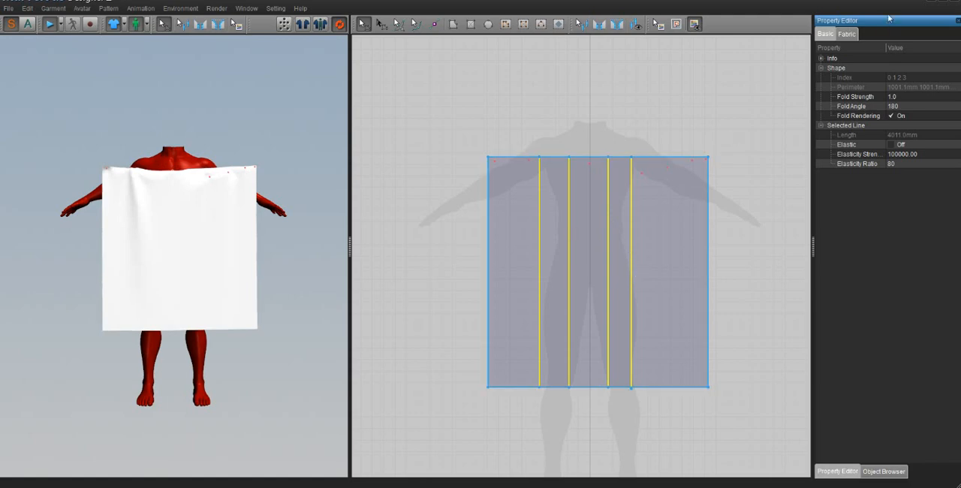
{"action": "left_click", "coordinate": [851, 106]}
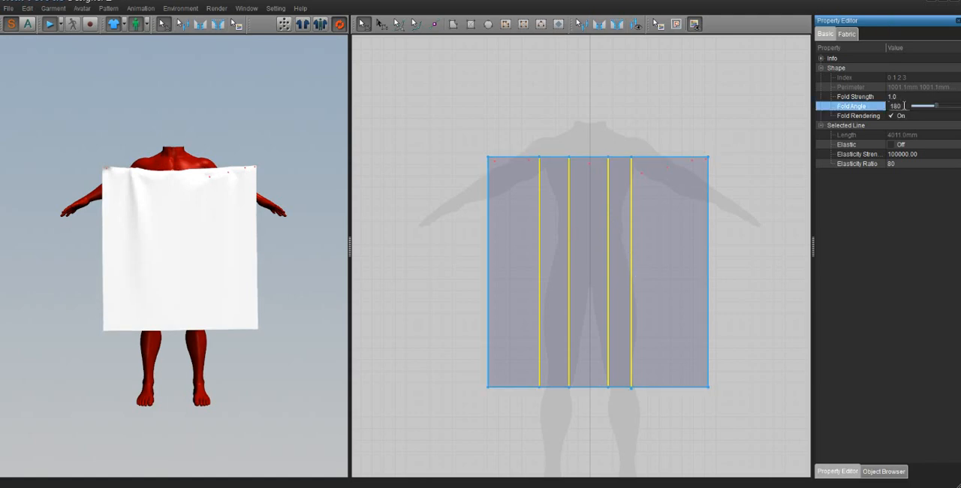
{"action": "type", "text": "360"}
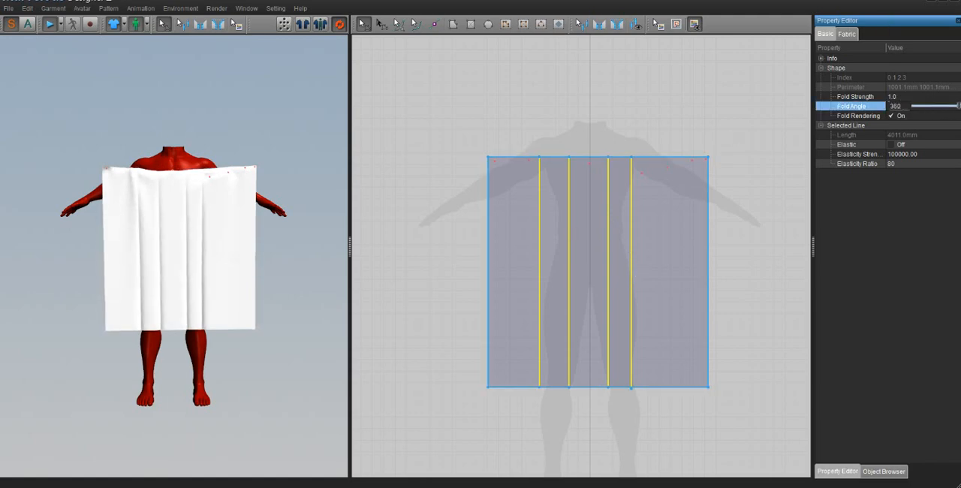
{"action": "left_click_drag", "start_coordinate": [953, 105], "coordinate": [914, 105]}
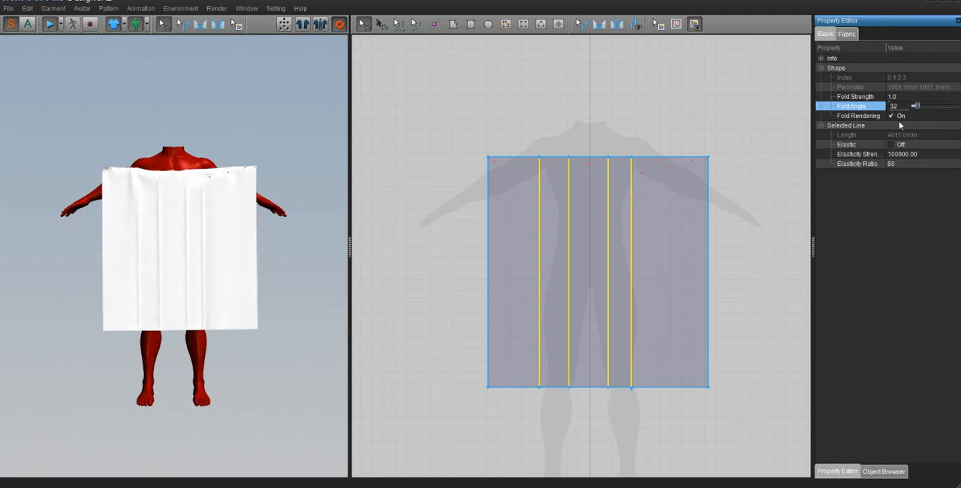
{"action": "type", "text": "0"}
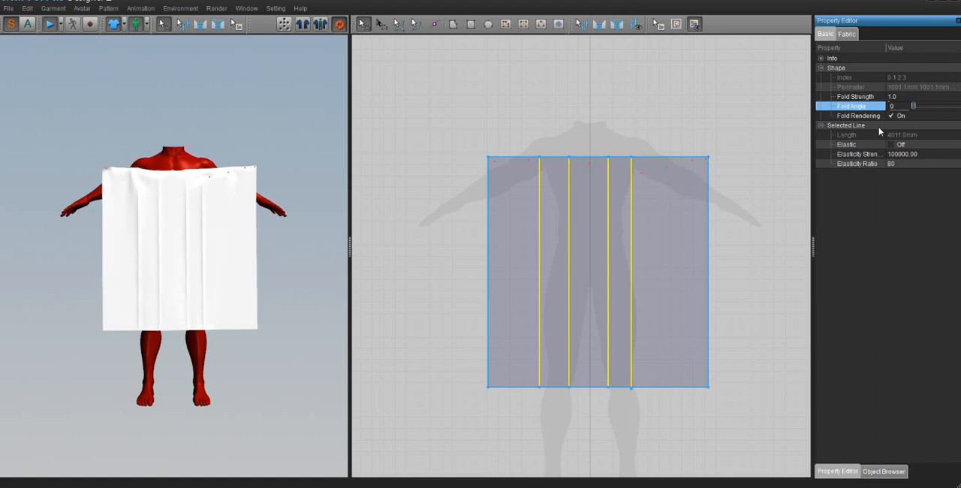
{"action": "left_click_drag", "start_coordinate": [914, 106], "coordinate": [957, 105]}
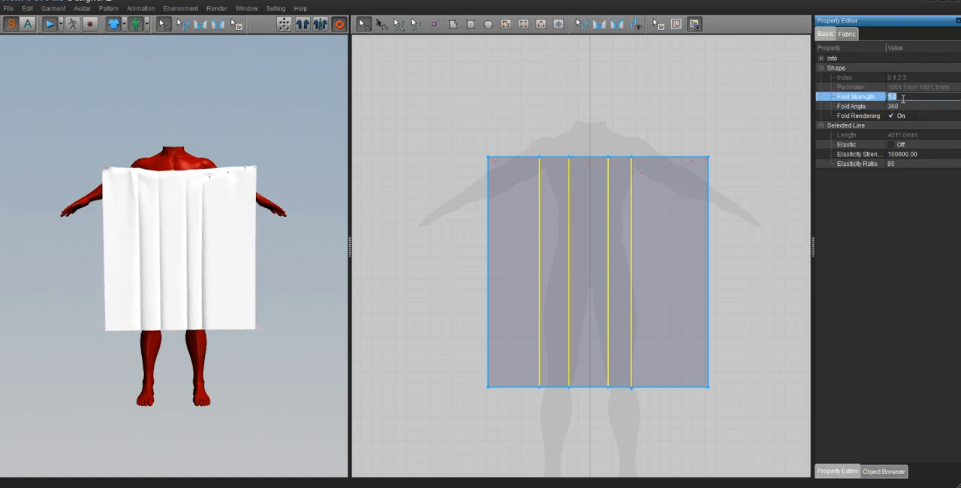
{"action": "type", "text": "0.0"}
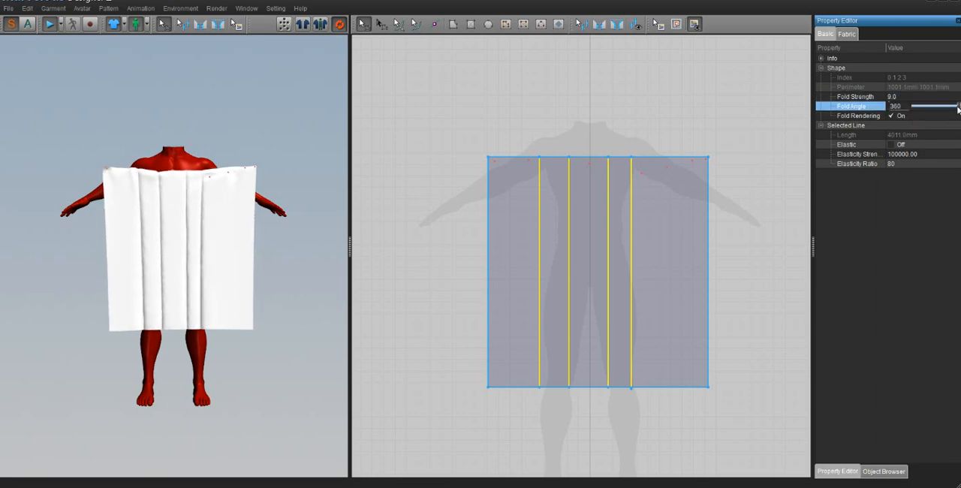
{"action": "left_click_drag", "start_coordinate": [953, 106], "coordinate": [914, 106]}
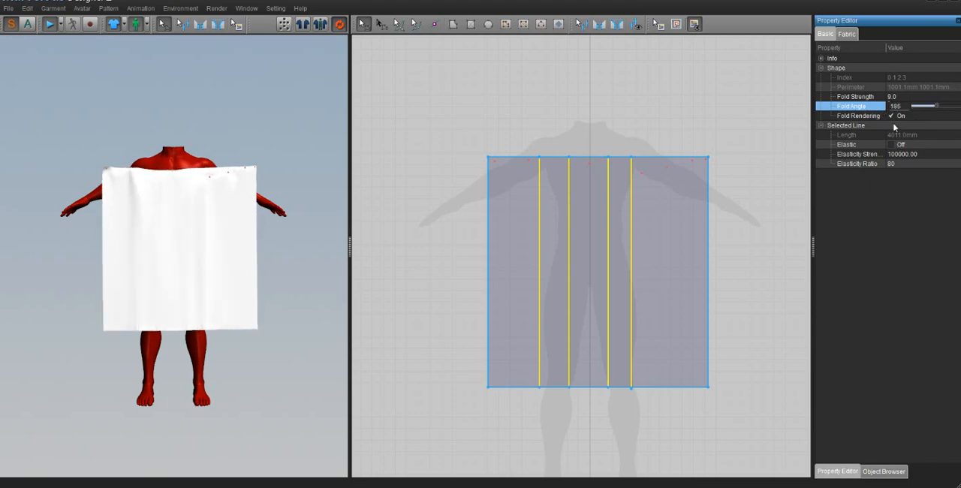
{"action": "left_click", "coordinate": [855, 116]}
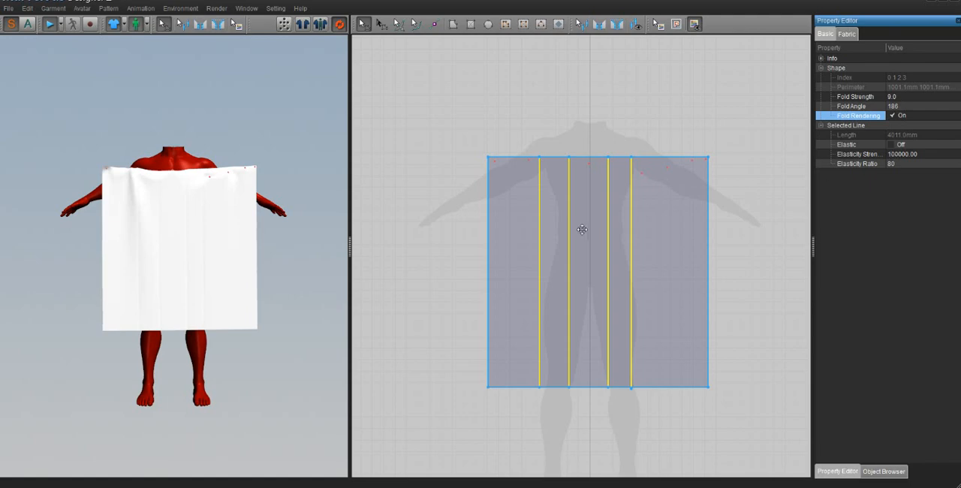
- Set Elastic to On for the internal lines and settle Elasticity Ratio near 52
{"action": "left_click", "coordinate": [848, 144]}
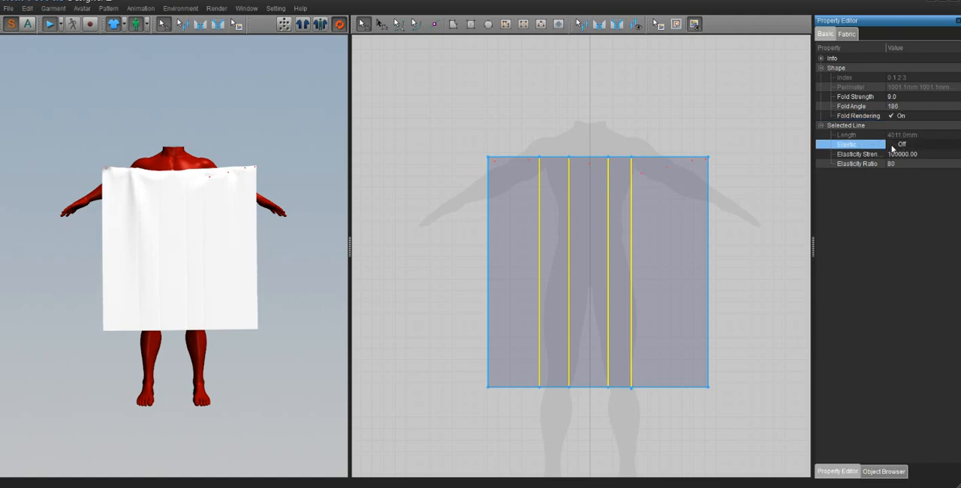
{"action": "left_click", "coordinate": [900, 144]}
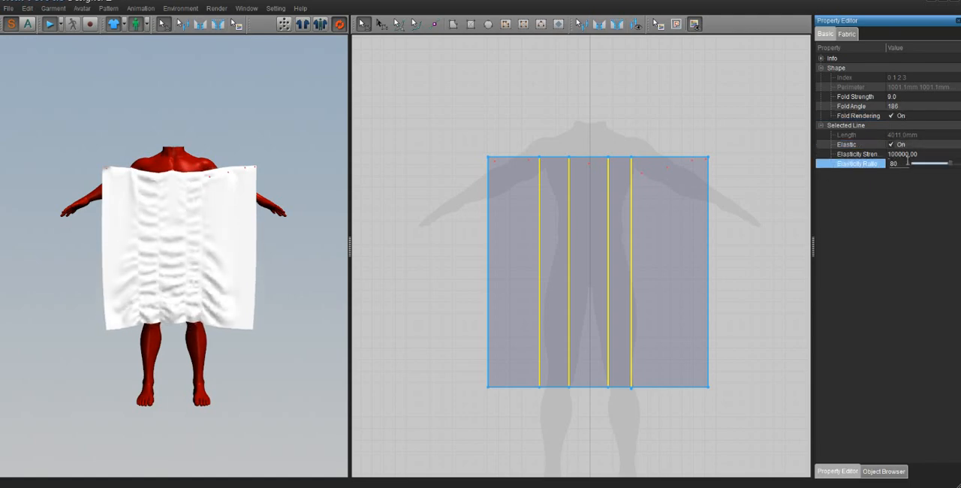
{"action": "left_click_drag", "start_coordinate": [908, 163], "coordinate": [921, 164]}
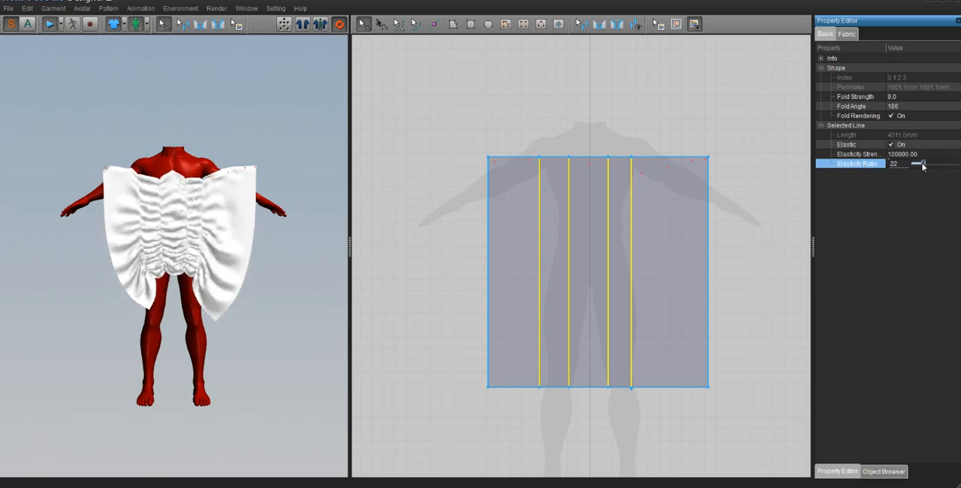
{"action": "left_click_drag", "start_coordinate": [919, 164], "coordinate": [934, 164]}
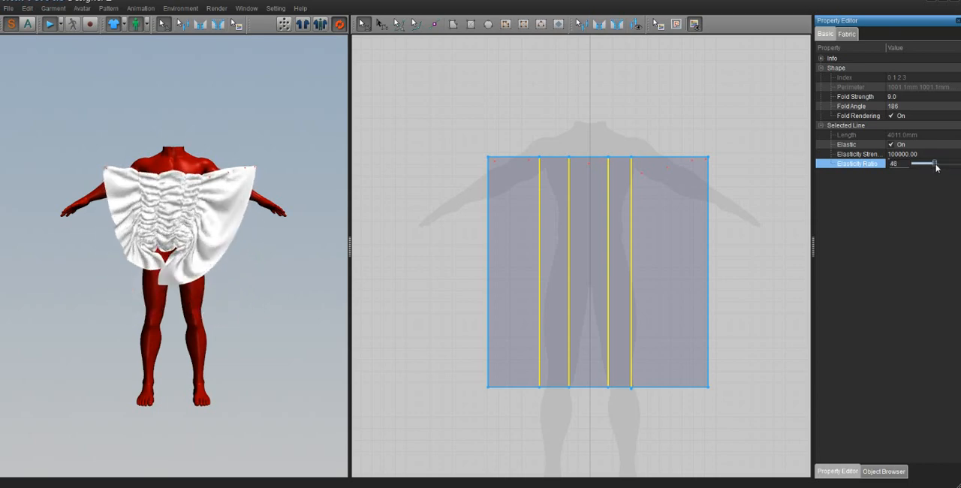
{"action": "left_click_drag", "start_coordinate": [934, 164], "coordinate": [957, 163]}
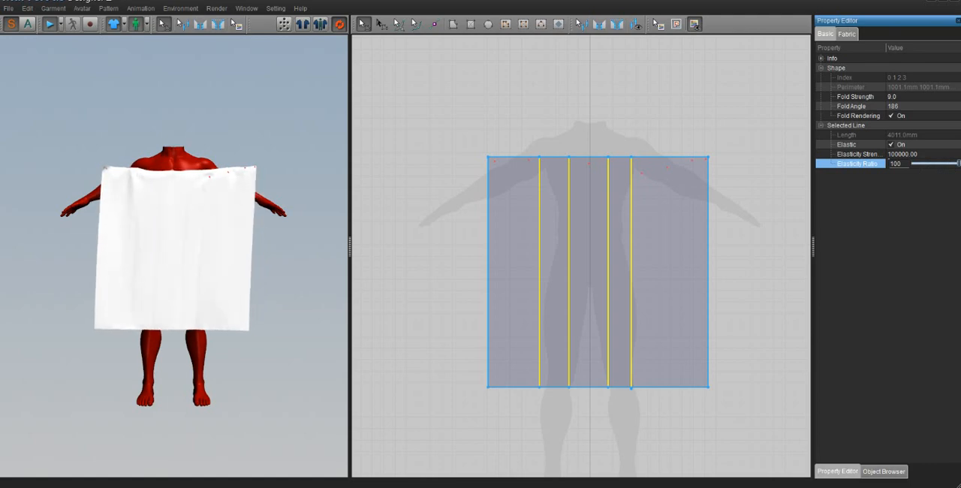
{"action": "left_click_drag", "start_coordinate": [959, 163], "coordinate": [939, 163]}
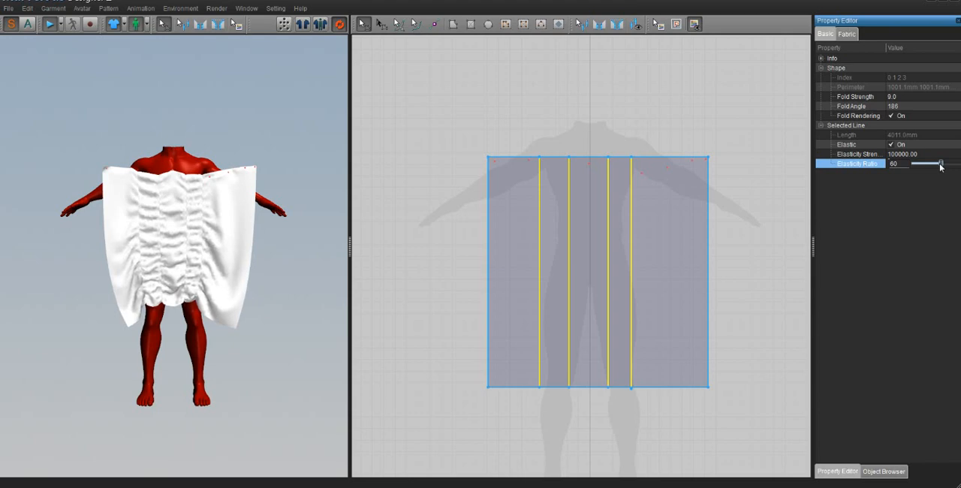
{"action": "left_click_drag", "start_coordinate": [940, 162], "coordinate": [935, 163]}
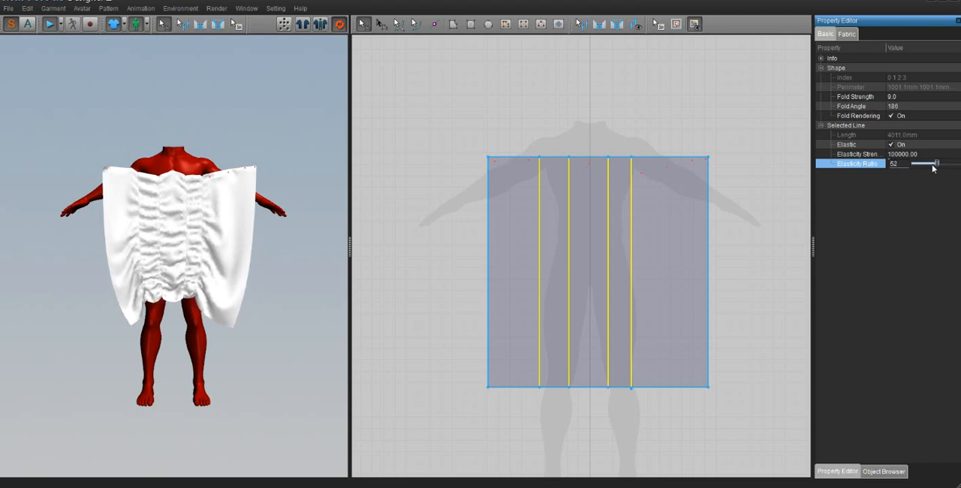
{"action": "left_click_drag", "start_coordinate": [934, 163], "coordinate": [929, 164]}
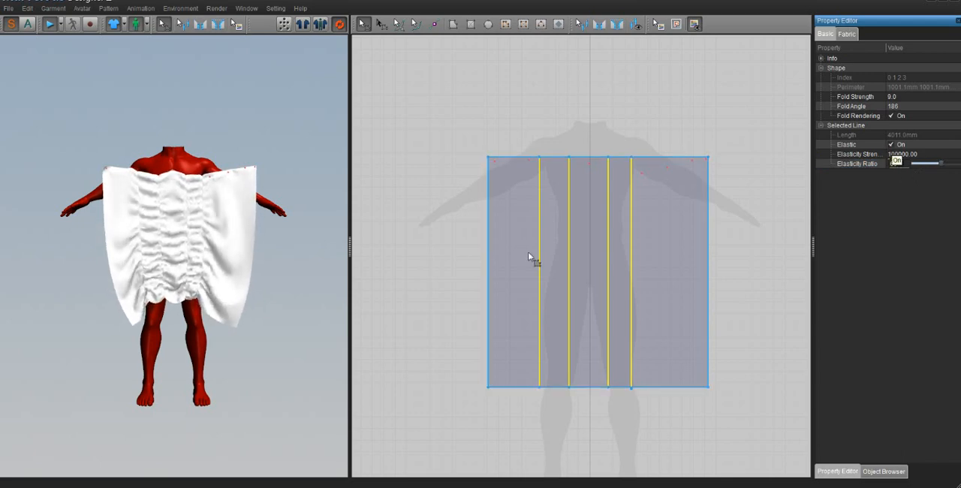
{"action": "left_click", "coordinate": [897, 144]}
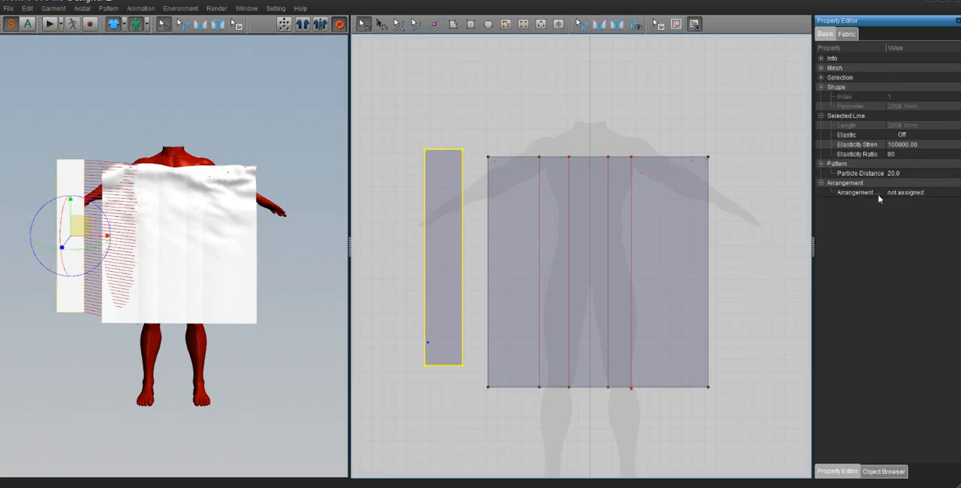
- Select the narrow strip and choose a blue swatch in the Select Color dialog
{"action": "left_click", "coordinate": [846, 34]}
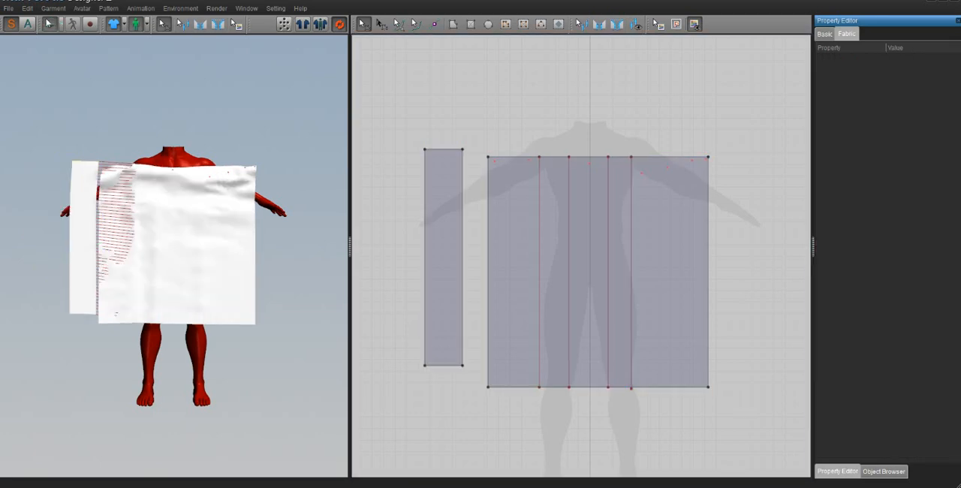
{"action": "left_click", "coordinate": [49, 24]}
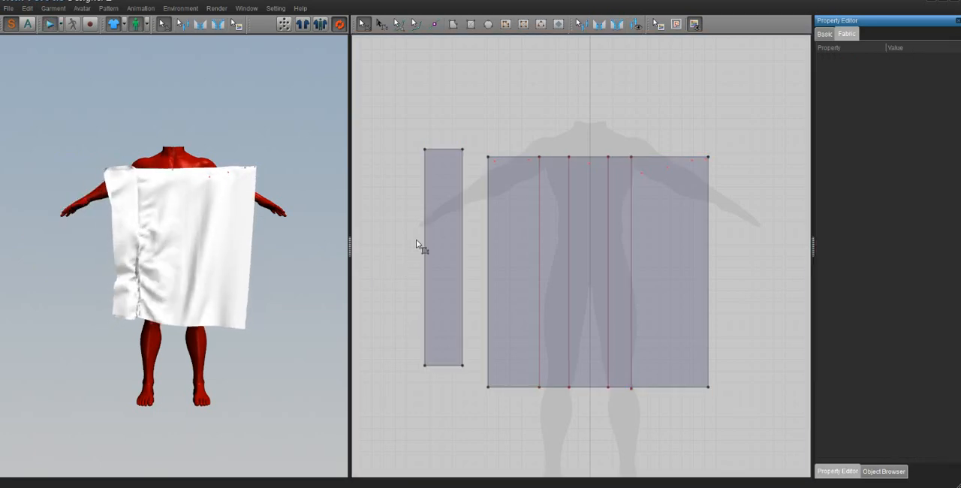
{"action": "left_click", "coordinate": [444, 259]}
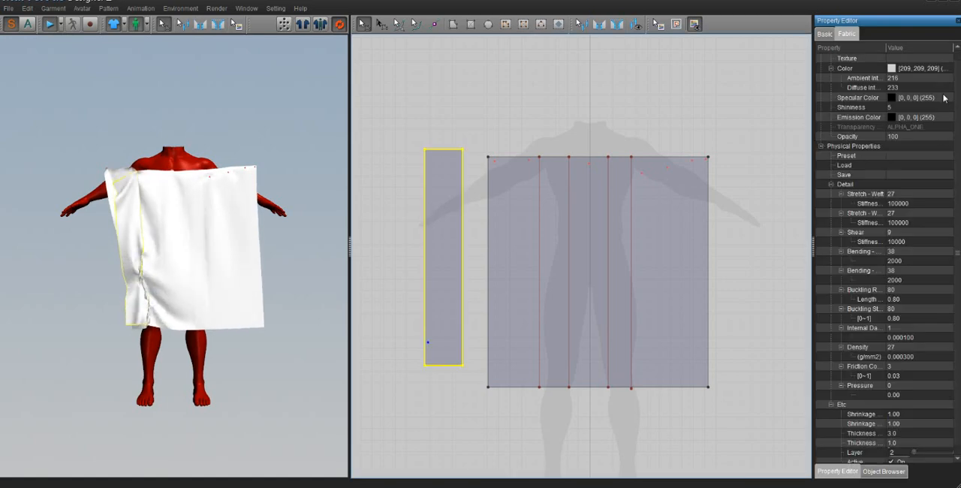
{"action": "left_click", "coordinate": [844, 67]}
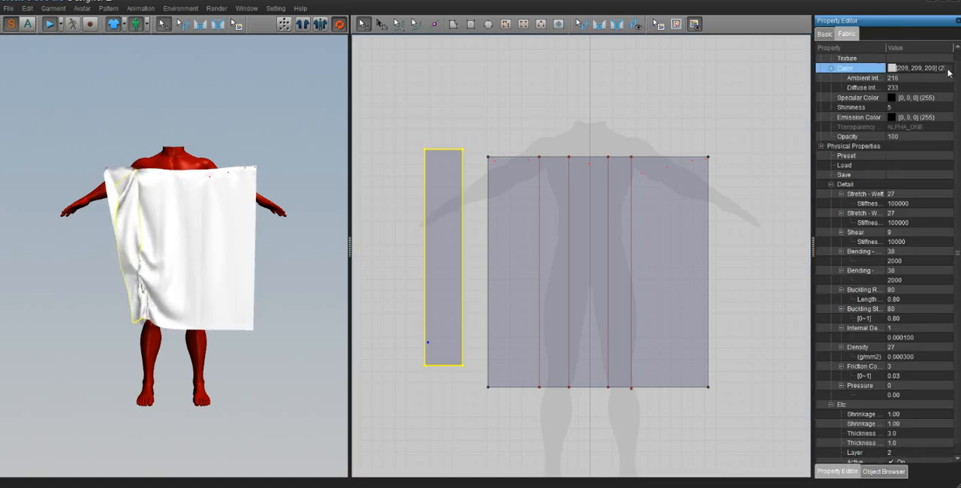
{"action": "left_click", "coordinate": [891, 68]}
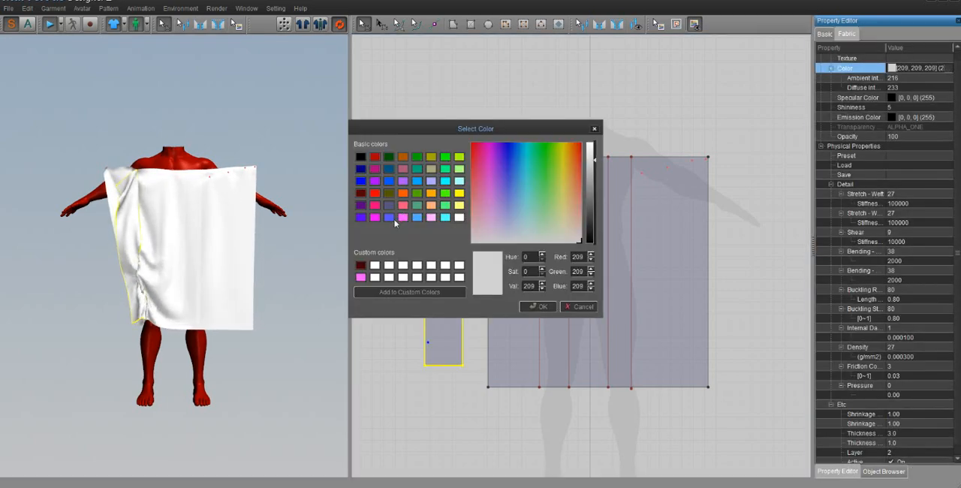
{"action": "left_click", "coordinate": [538, 306]}
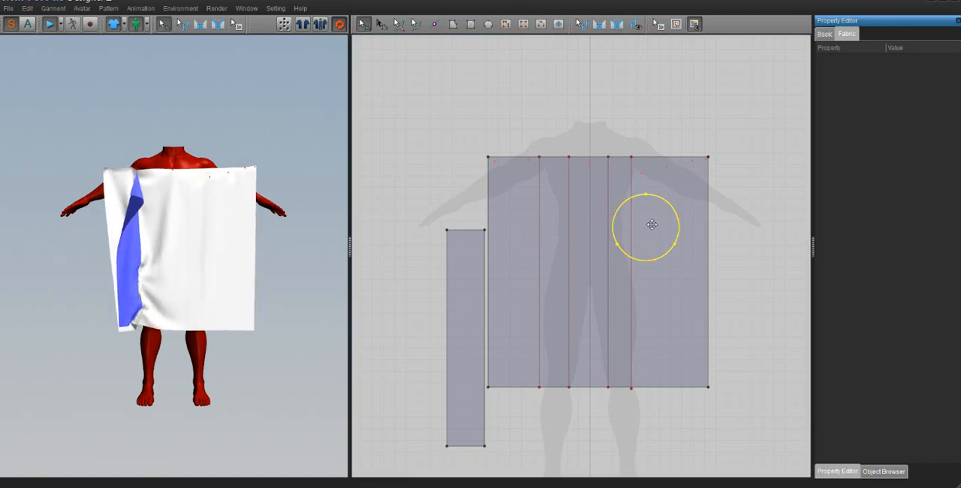
- Turn the drawn circle in the panel's upper right into a hole
{"action": "right_click", "coordinate": [643, 223]}
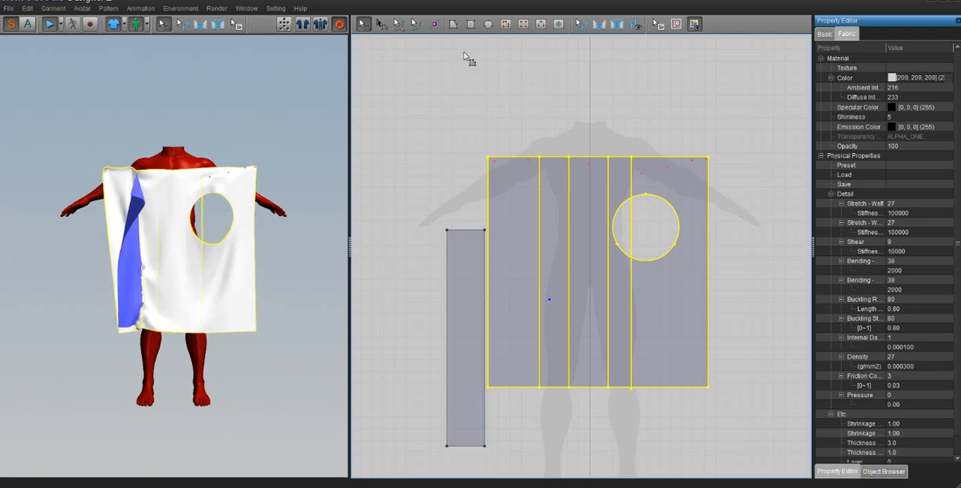
{"action": "left_click", "coordinate": [466, 337]}
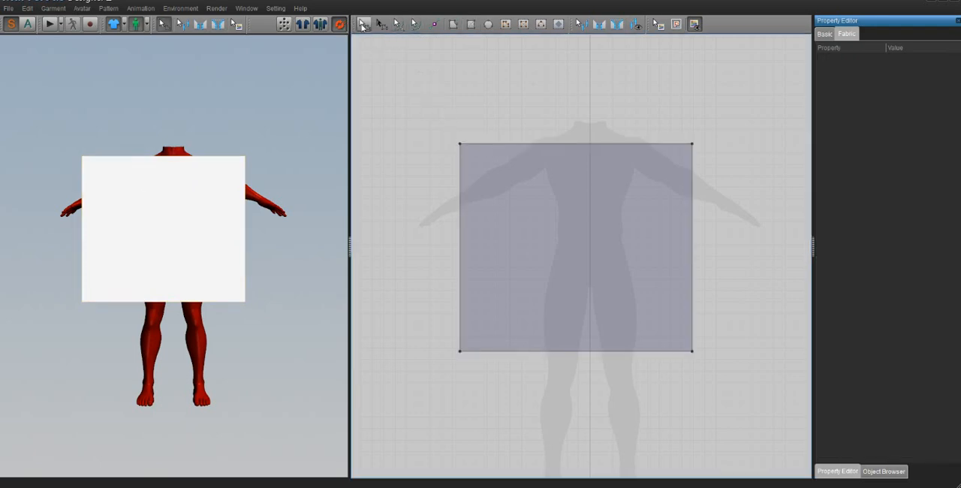
{"action": "mouse_move", "coordinate": [463, 134]}
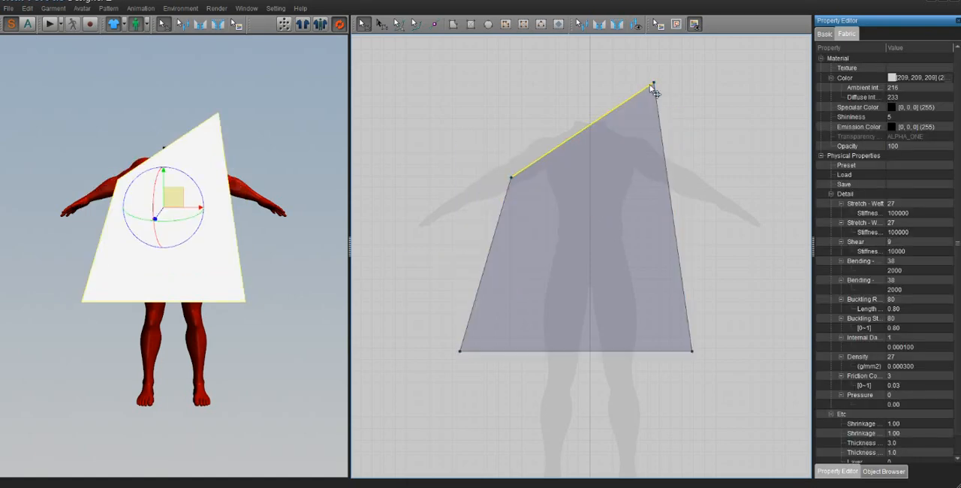
- Move the panel's top-right corner down and curve the top edge into a neckline
{"action": "left_click_drag", "start_coordinate": [654, 85], "coordinate": [633, 161]}
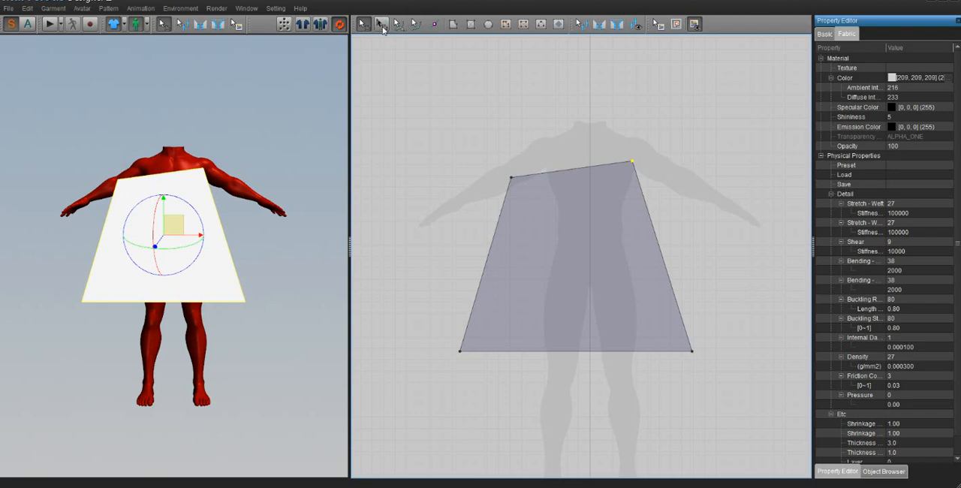
{"action": "left_click", "coordinate": [381, 24]}
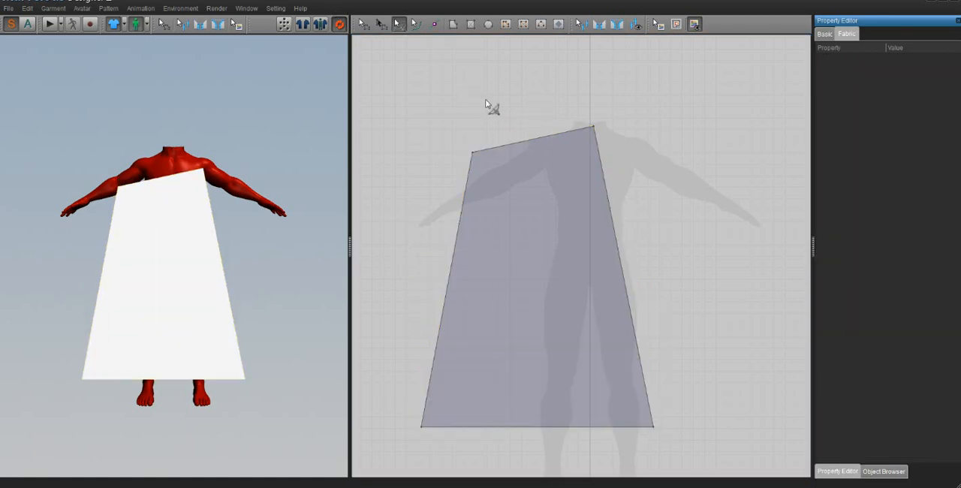
{"action": "left_click", "coordinate": [525, 139]}
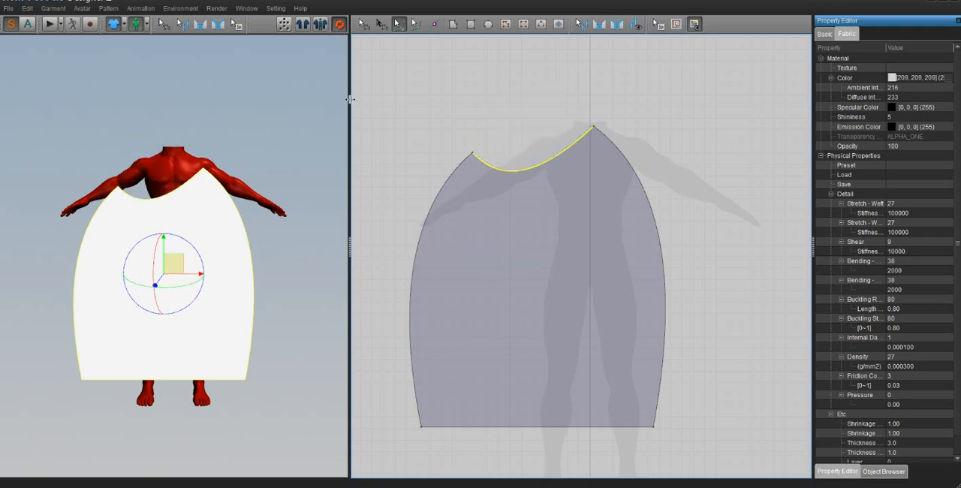
{"action": "mouse_move", "coordinate": [418, 43]}
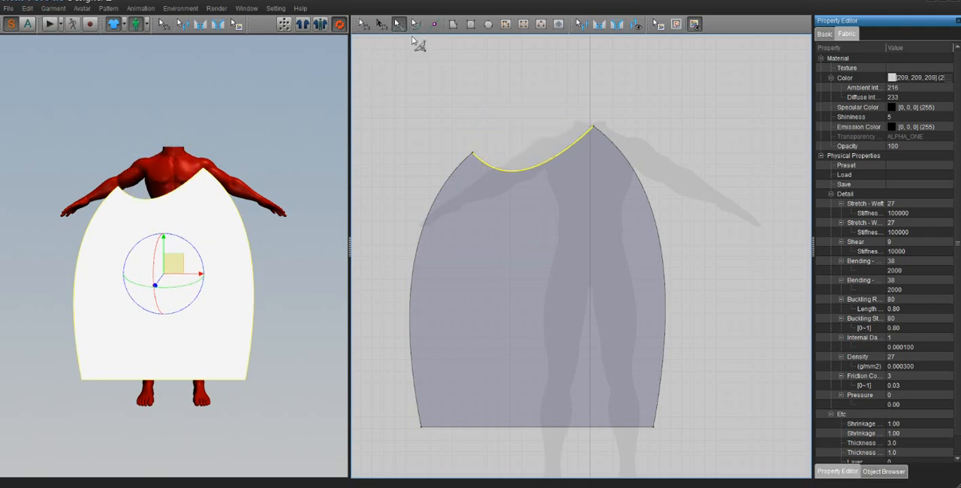
{"action": "mouse_move", "coordinate": [414, 36]}
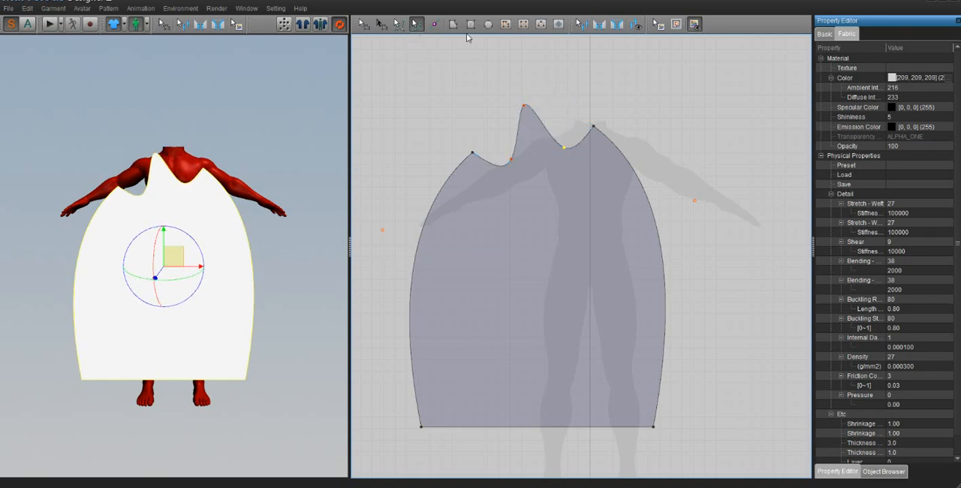
{"action": "mouse_move", "coordinate": [434, 24]}
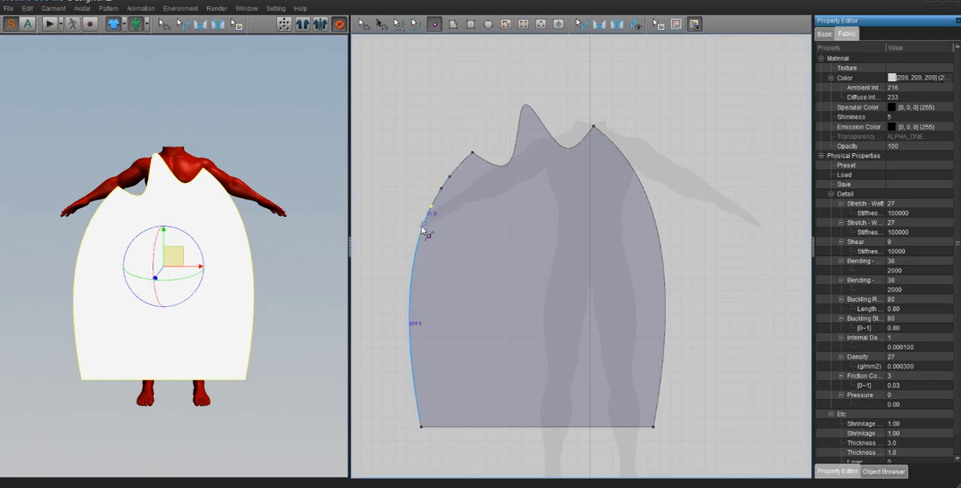
- Add points along the left edge and pull them outward into spikes
{"action": "left_click", "coordinate": [364, 24]}
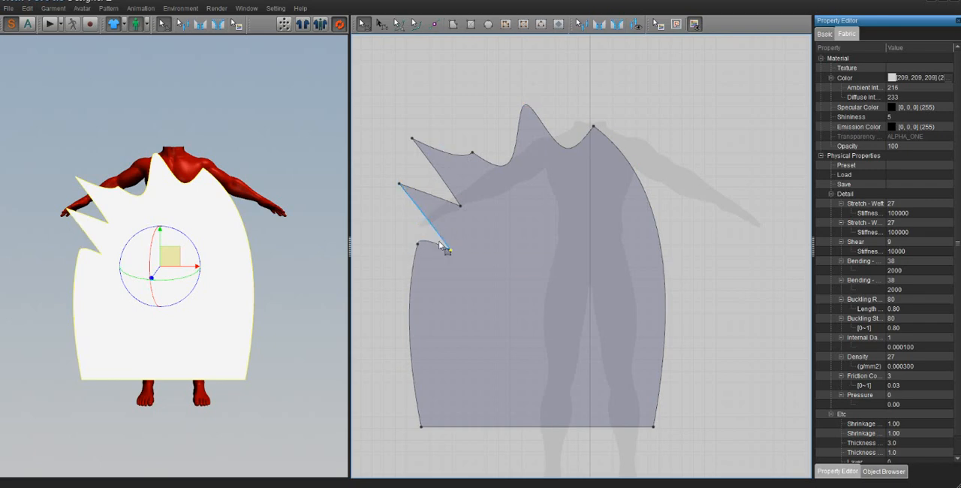
{"action": "left_click_drag", "start_coordinate": [447, 248], "coordinate": [383, 240]}
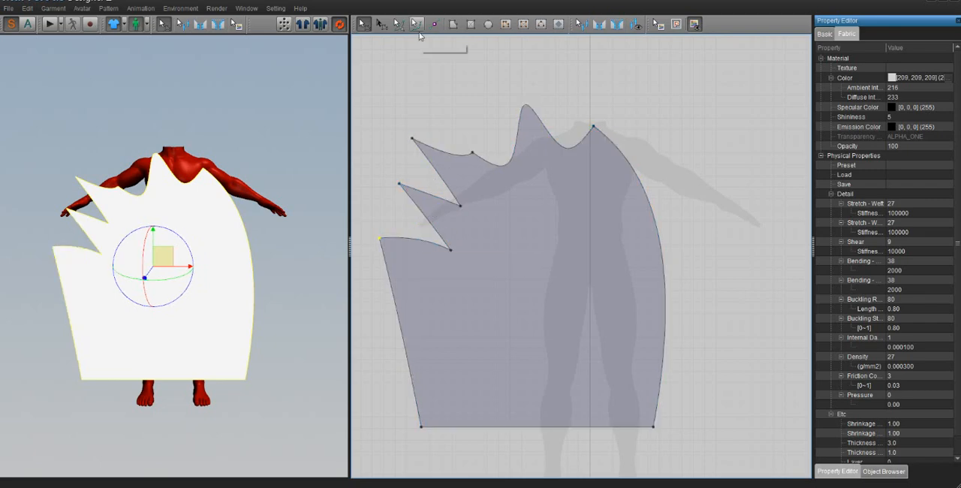
{"action": "left_click", "coordinate": [578, 161]}
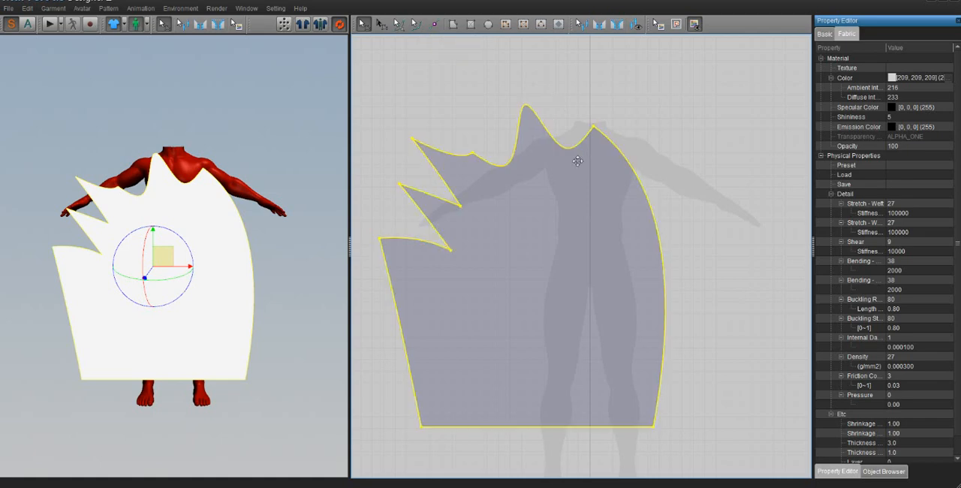
{"action": "mouse_move", "coordinate": [556, 283]}
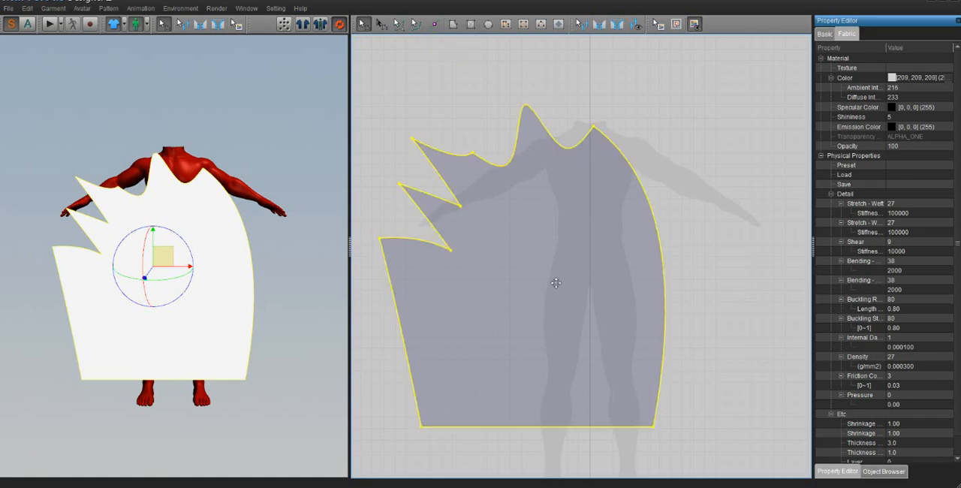